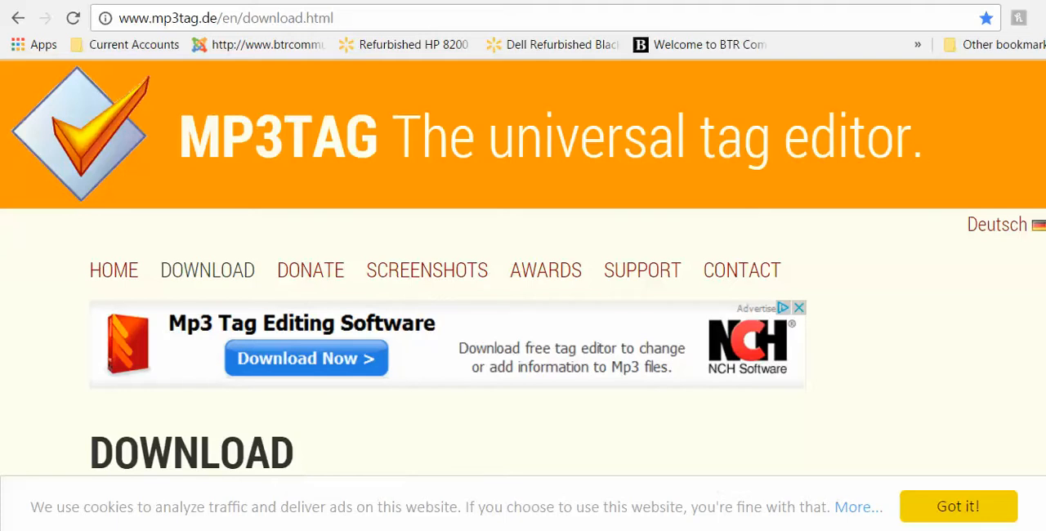
mouse_move(466, 500)
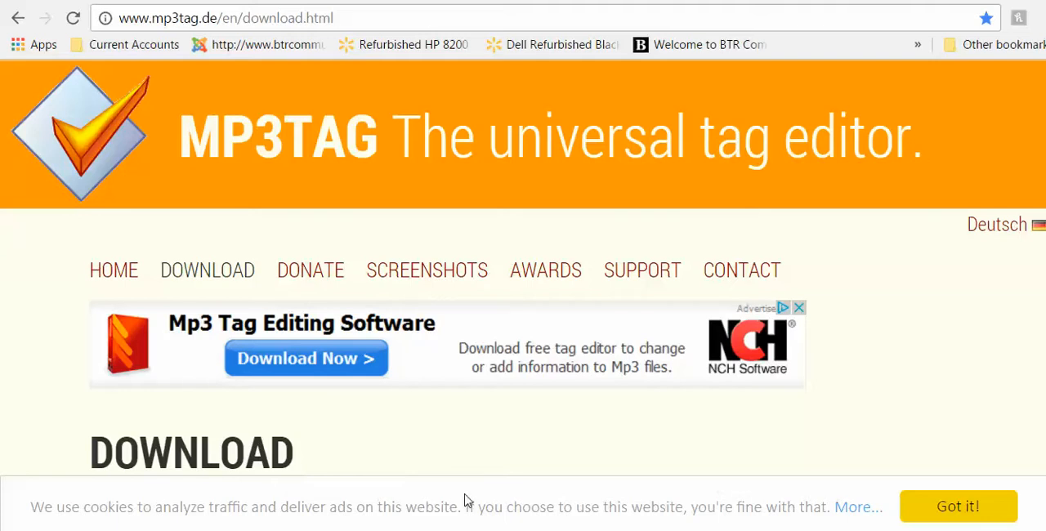
mouse_move(128, 88)
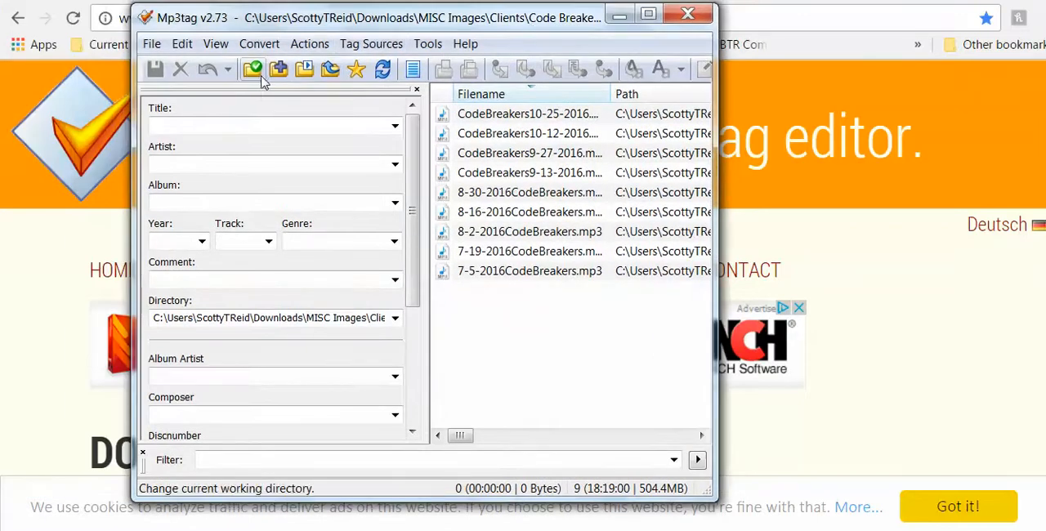
mouse_move(254, 69)
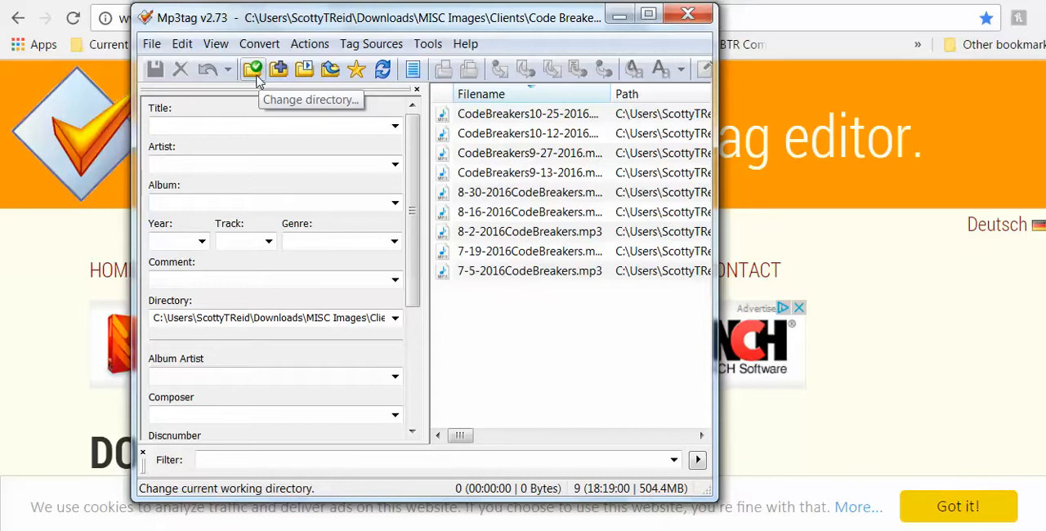
Change Mp3tag's directory to the Clients > Cobra folder so Episode 4.mp3 is loaded
left_click(254, 68)
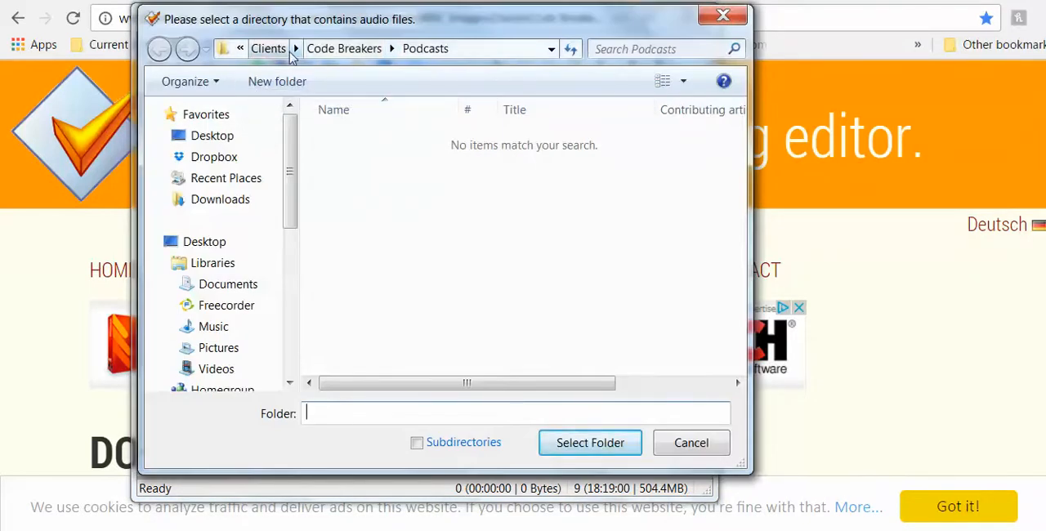
left_click(296, 49)
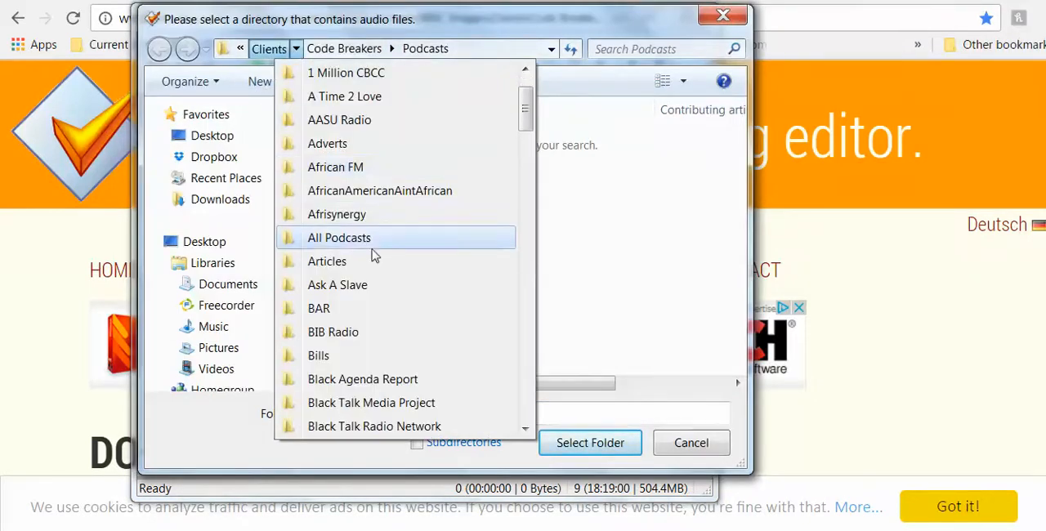
scroll("down", 3)
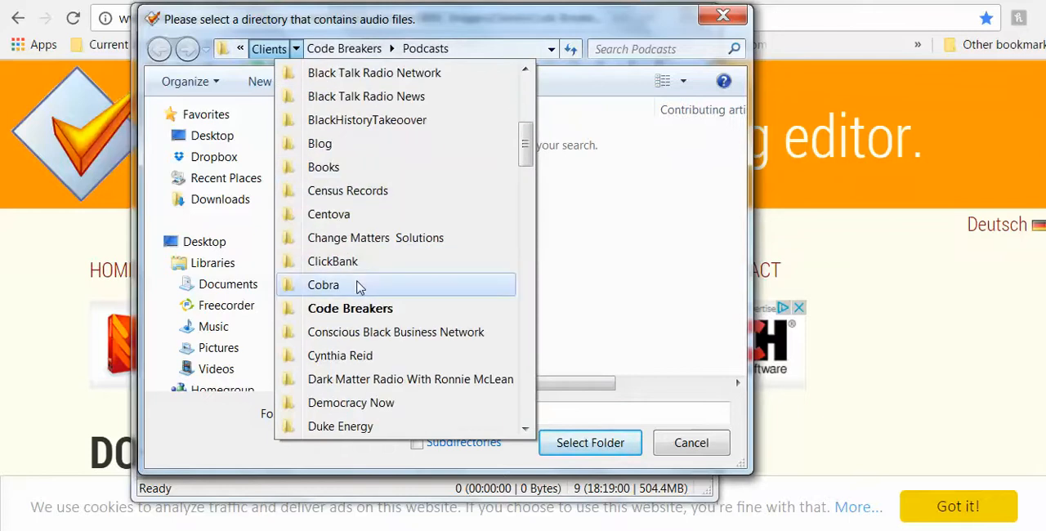
left_click(323, 285)
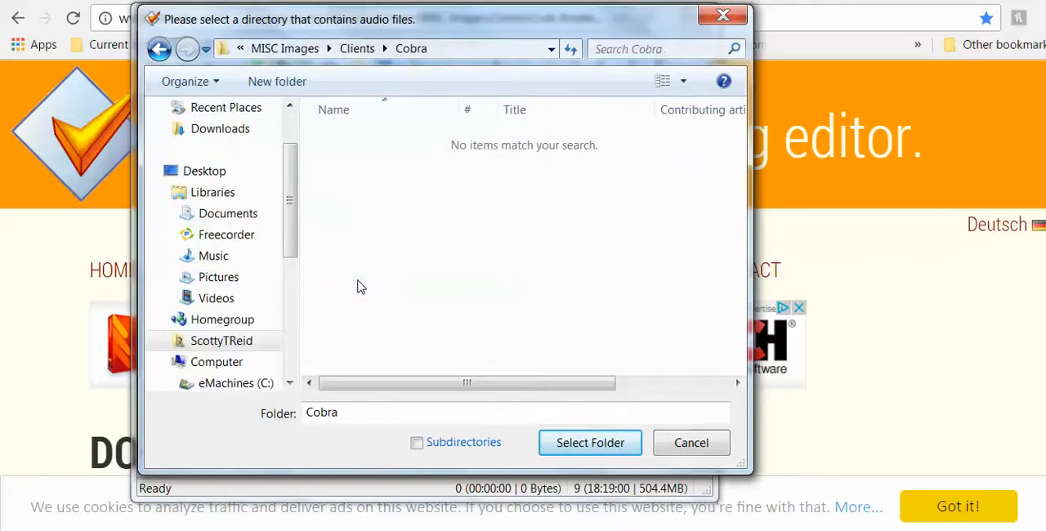
mouse_move(591, 359)
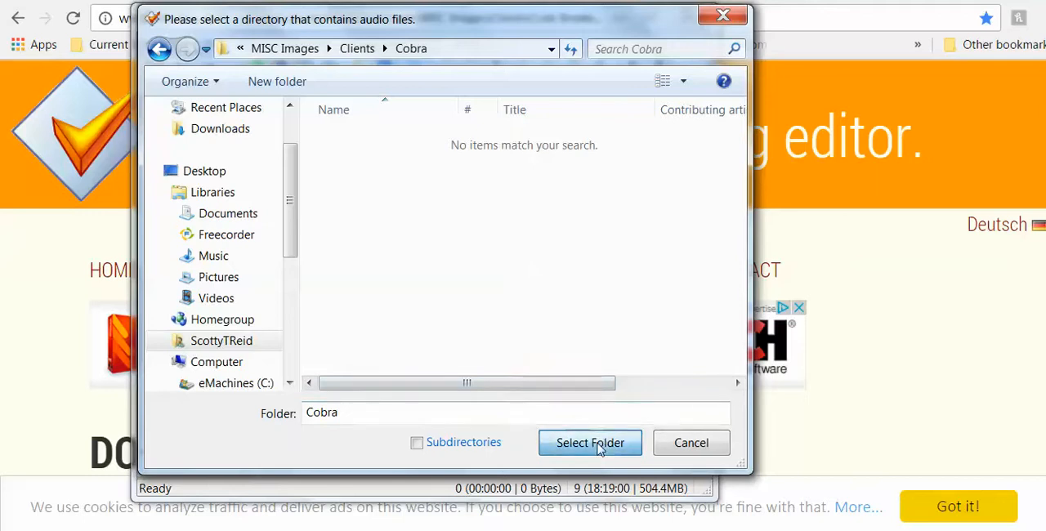
left_click(590, 441)
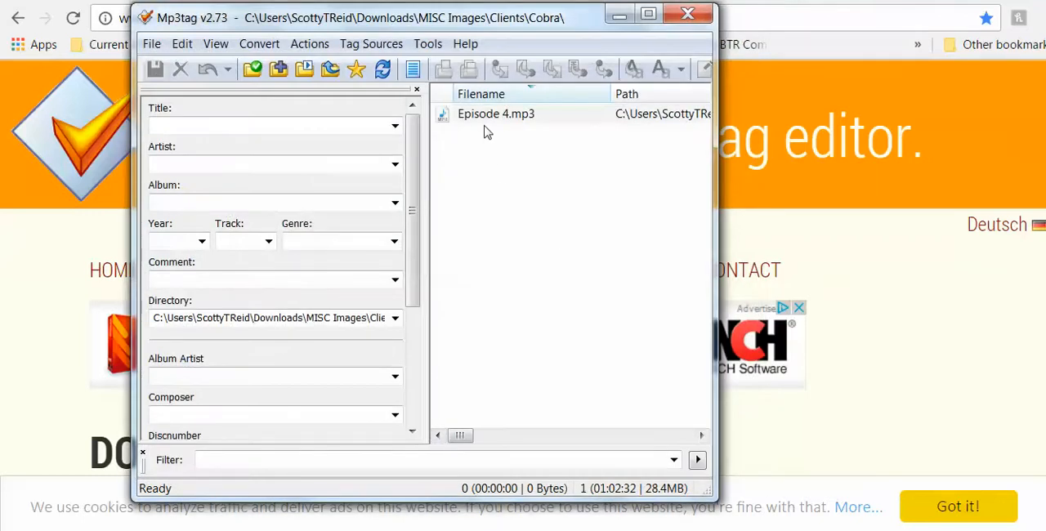
Select Episode 4.mp3 and add the Cobra Logo image as its cover art
left_click(497, 114)
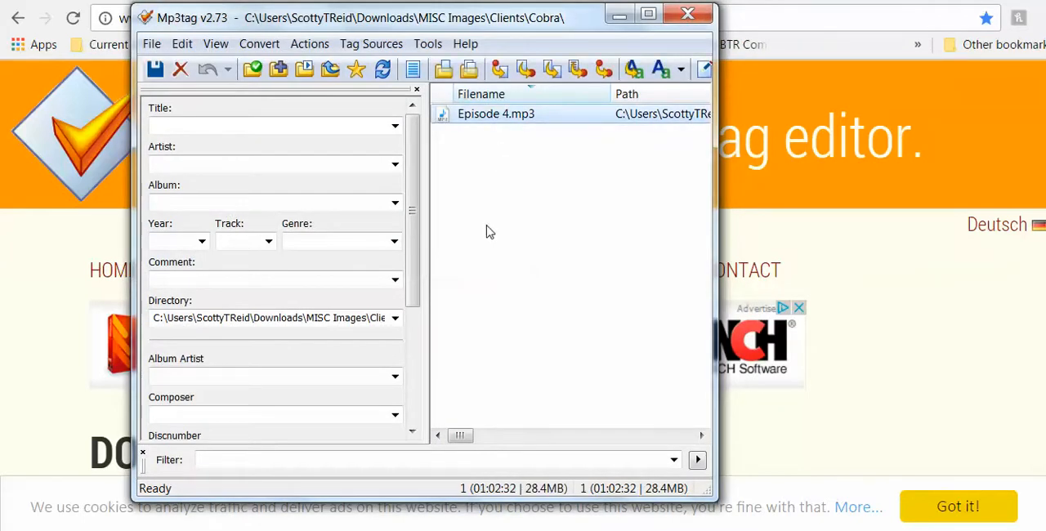
mouse_move(422, 242)
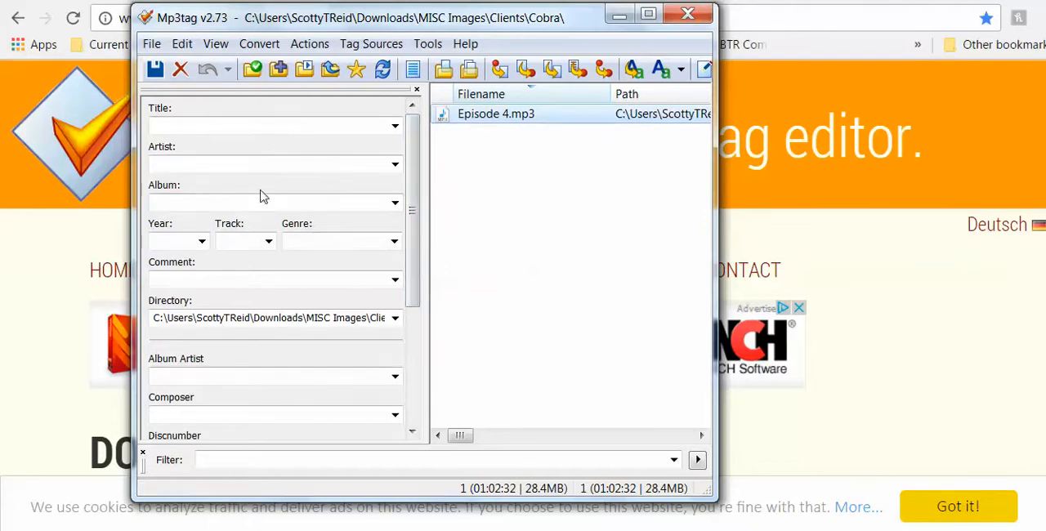
scroll("down", 3)
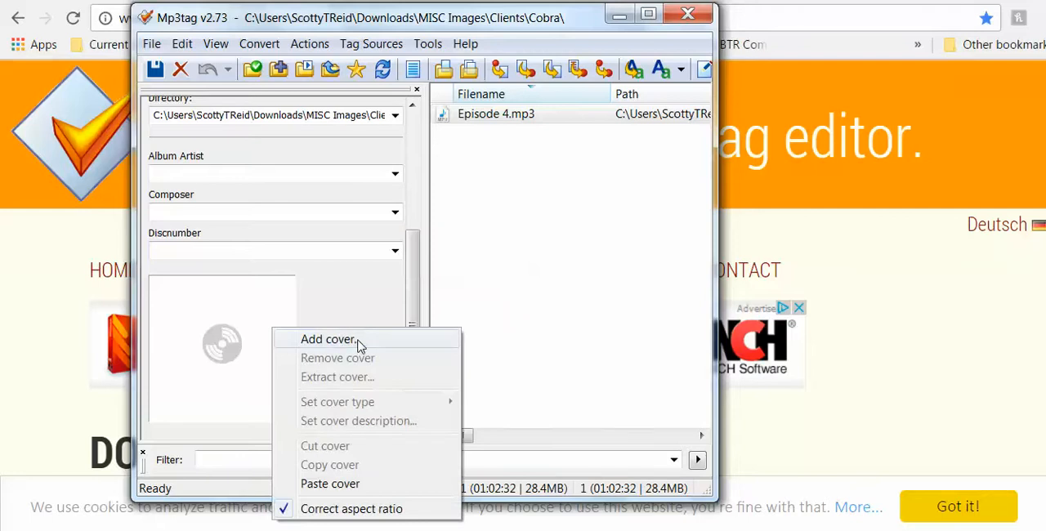
left_click(328, 339)
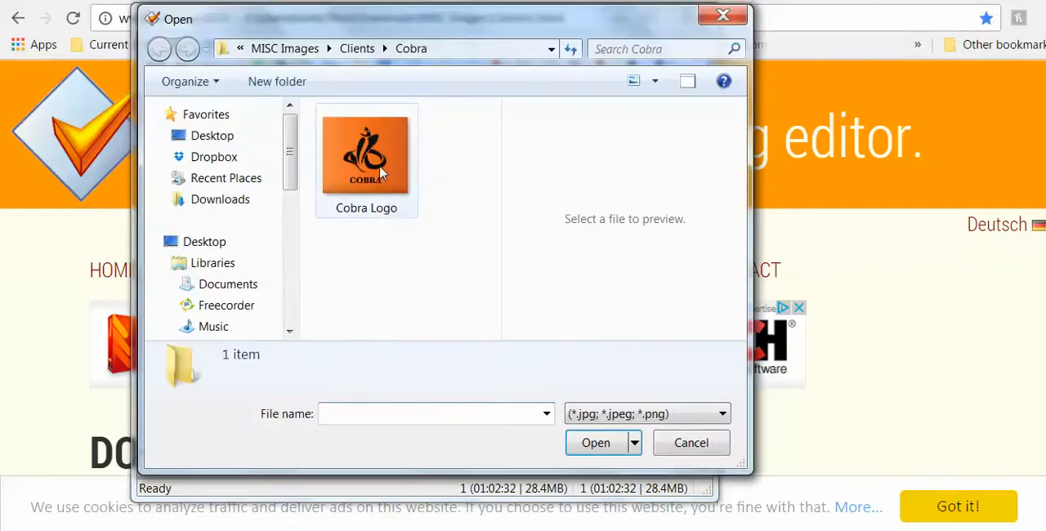
double_click(366, 155)
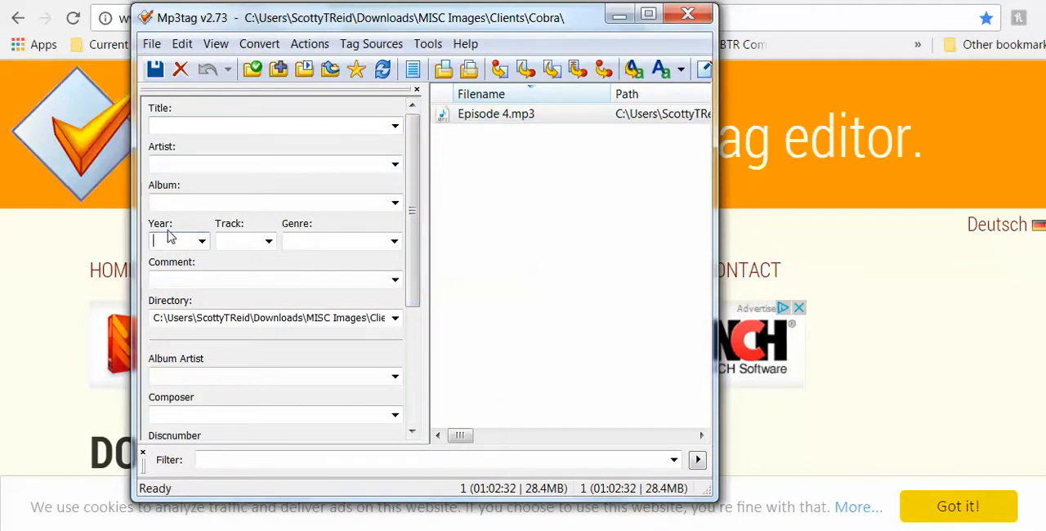
Enter year 2016, genre Talk and album Podcast for Episode 4.mp3
type("2016")
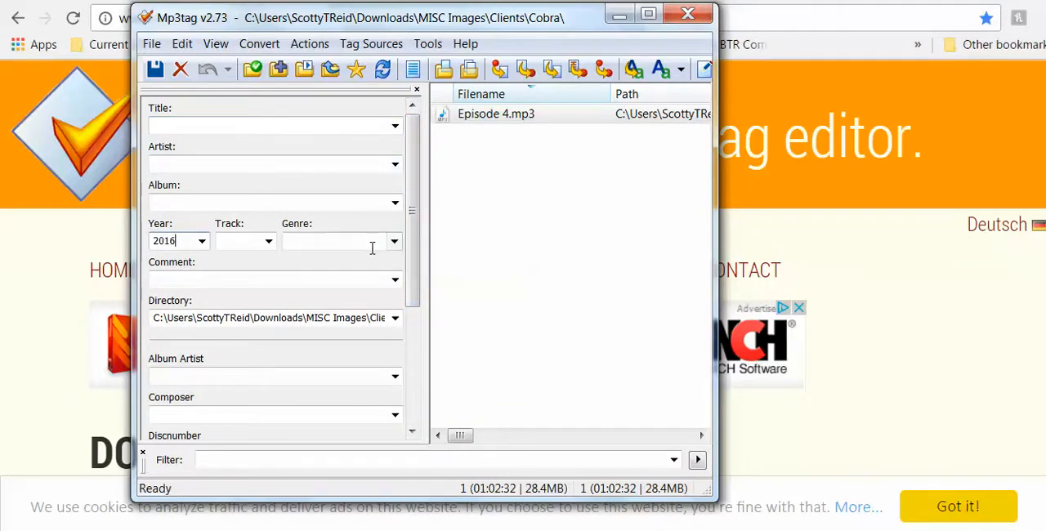
left_click(335, 240)
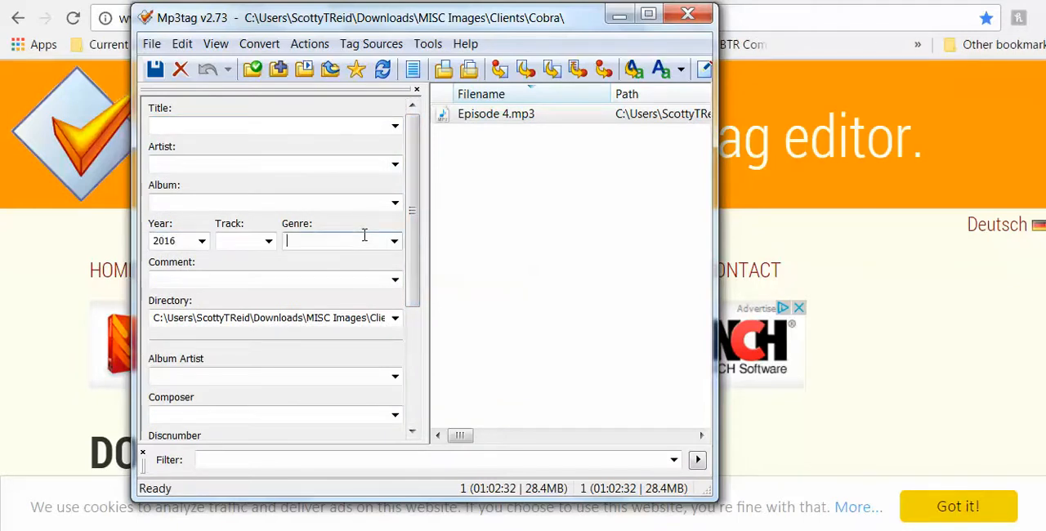
type("Talk")
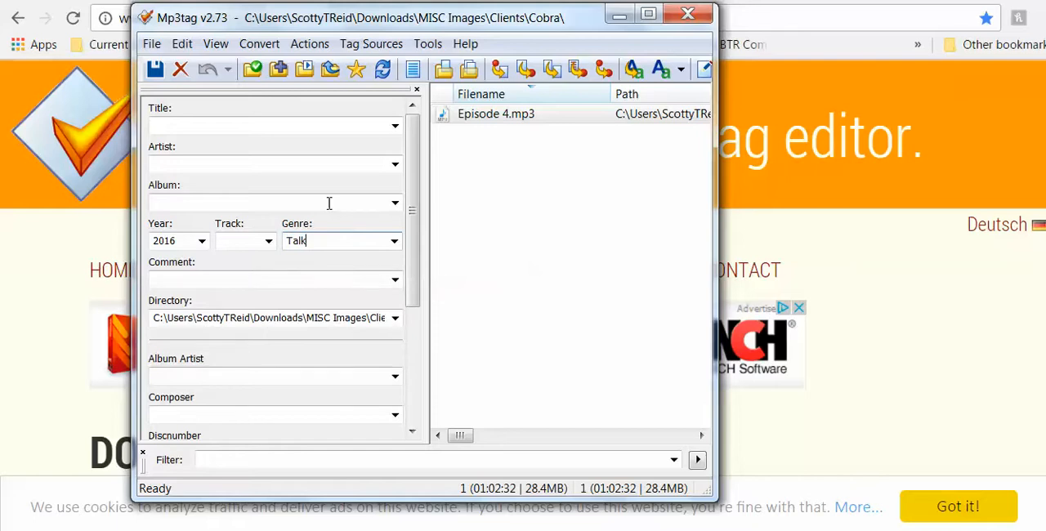
left_click(269, 203)
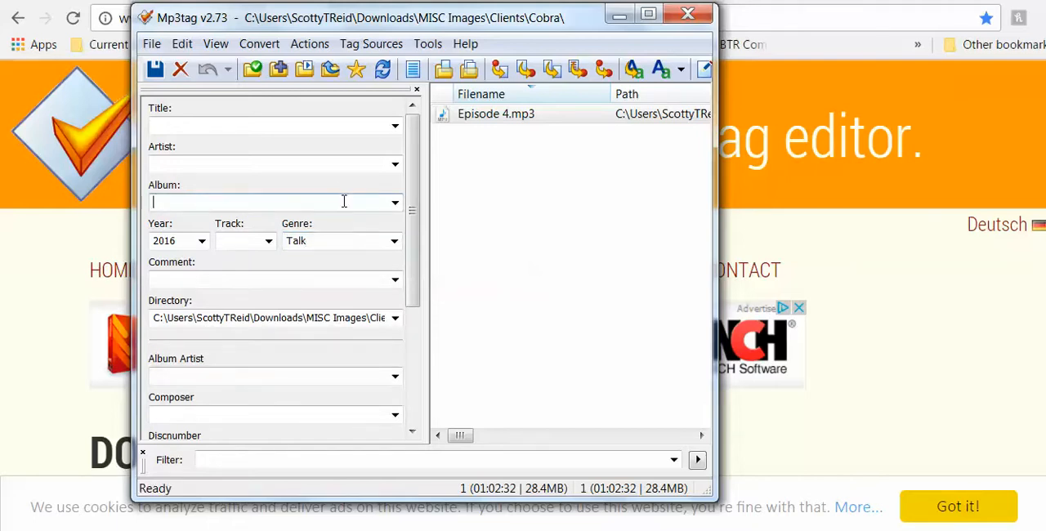
type("Podcast")
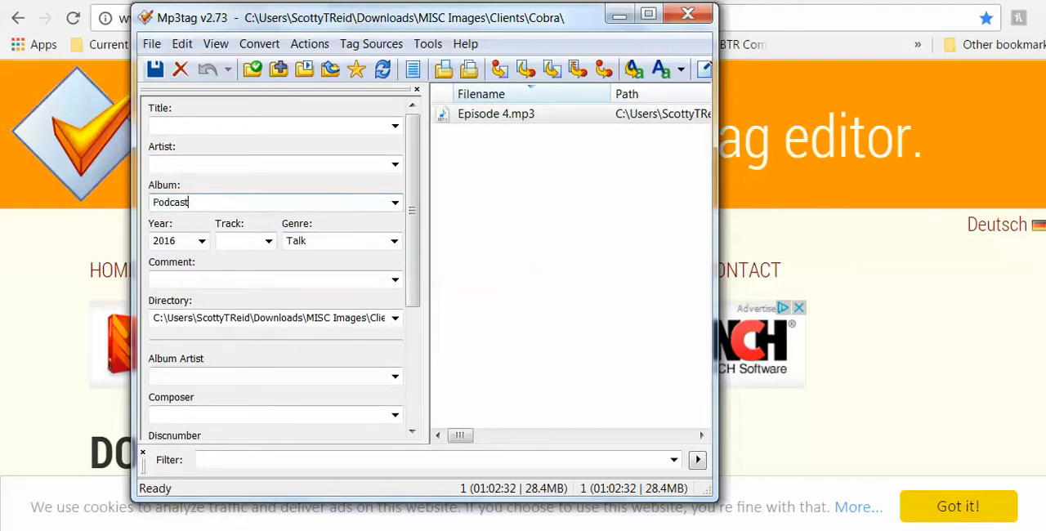
Enter artist Cobra and title Barbershop: Episode 4
left_click(274, 165)
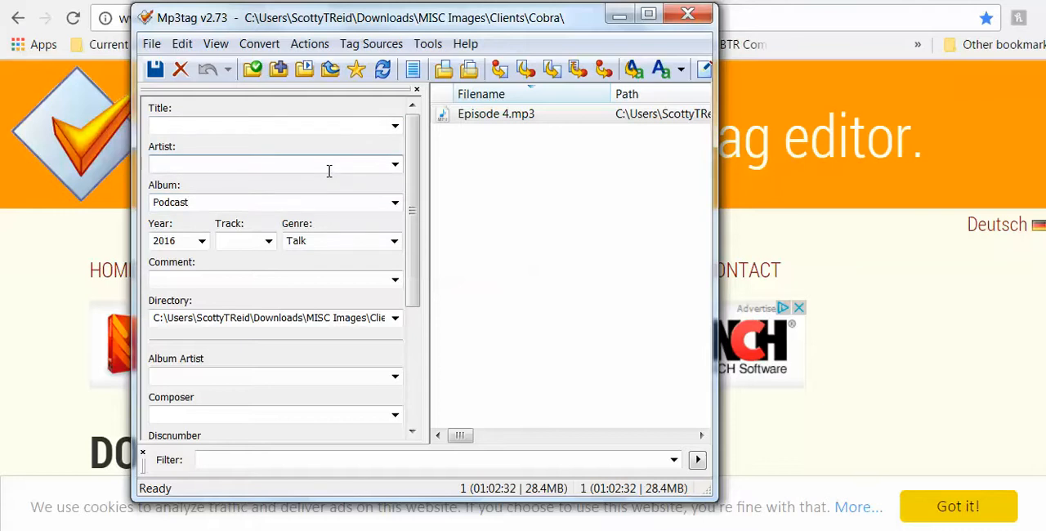
left_click(275, 165)
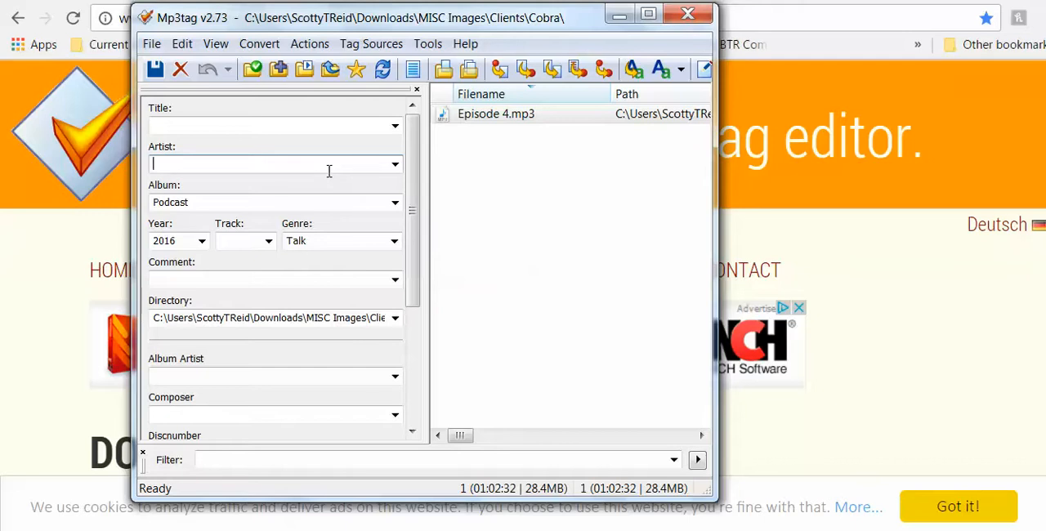
type("Cobra")
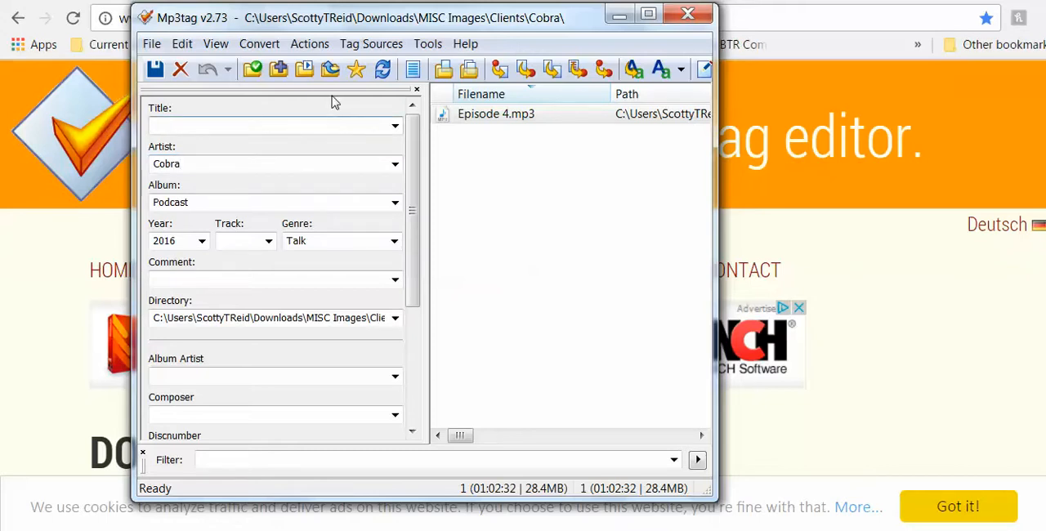
type("Barber Sh")
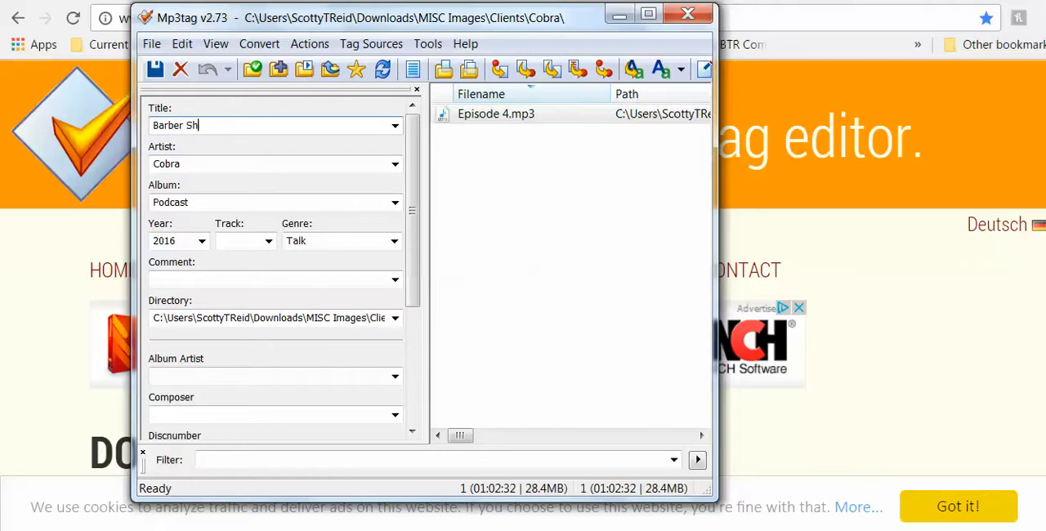
type("op")
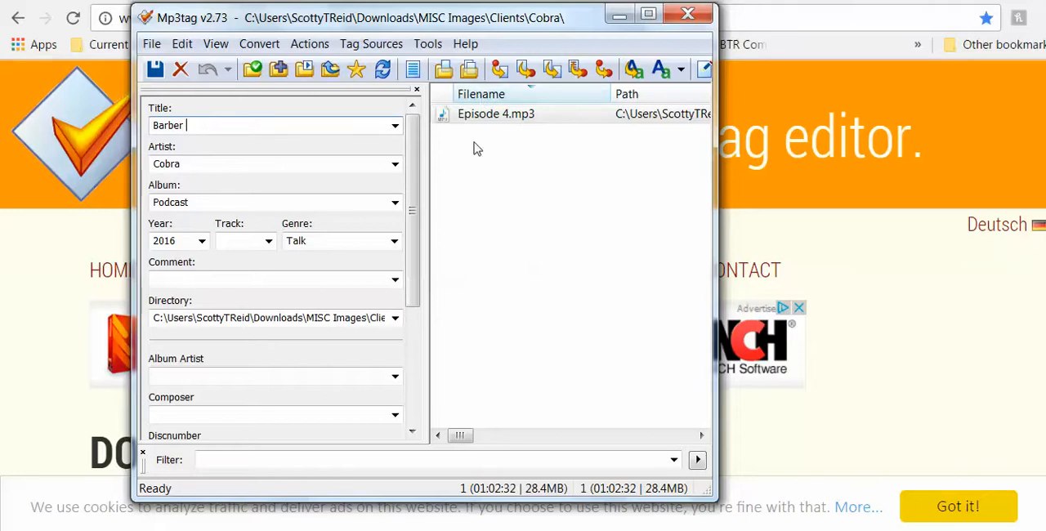
type("shop")
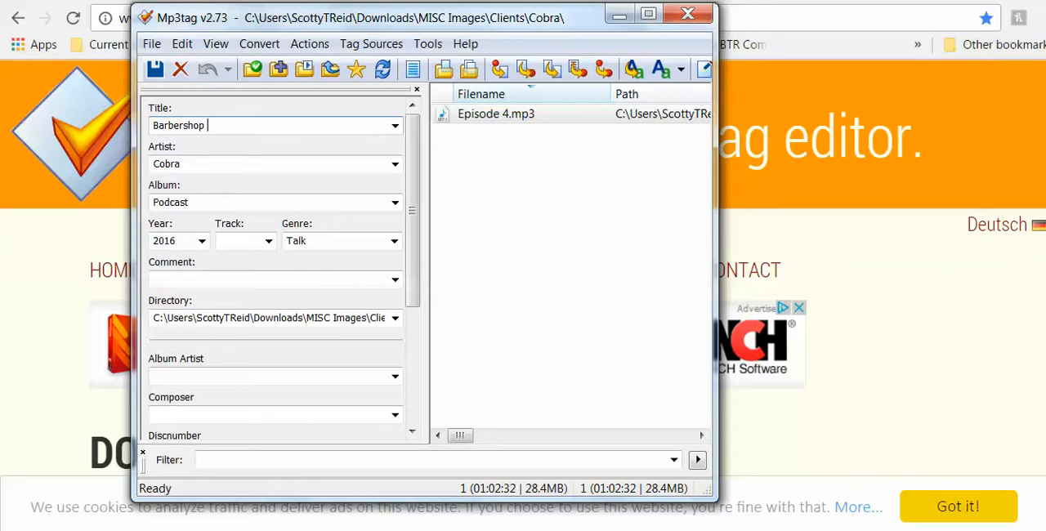
type(":")
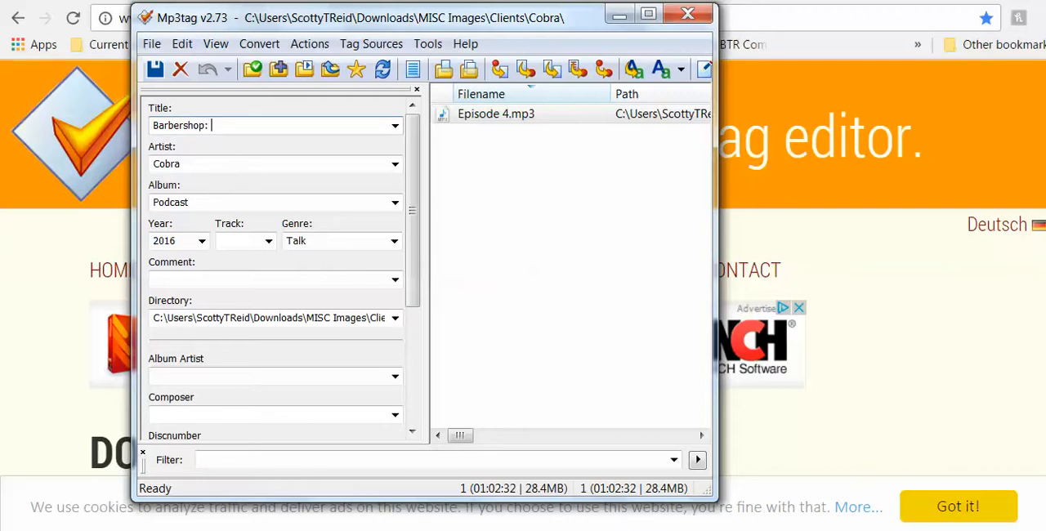
type("Episode")
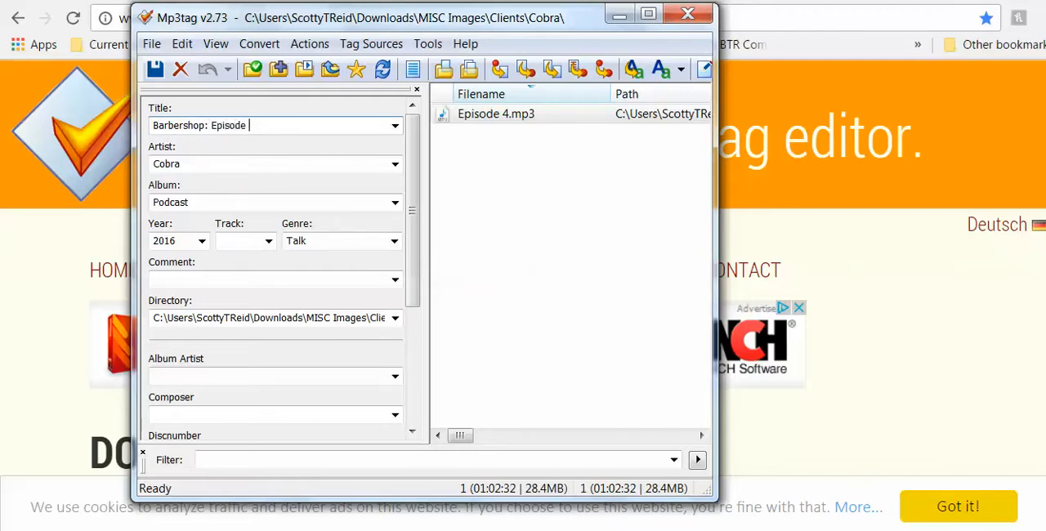
type("4")
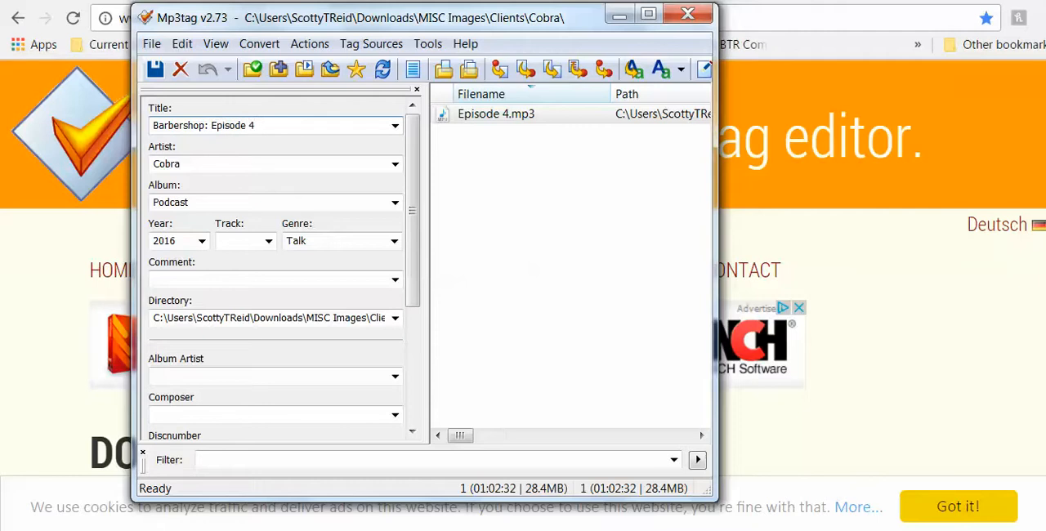
mouse_move(155, 68)
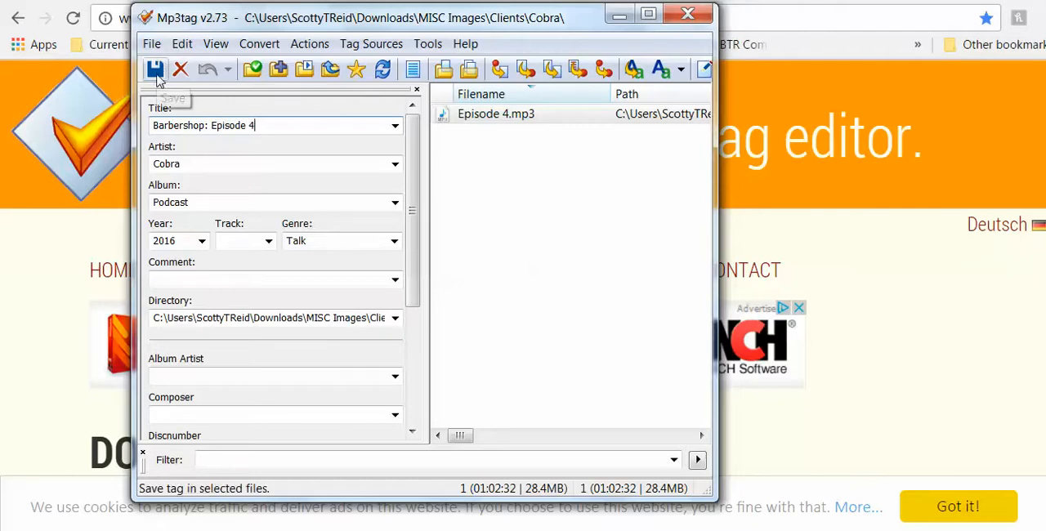
Attempt to save the tags, dismiss the cannot-write error, then play Episode 4 to check the file
left_click(155, 69)
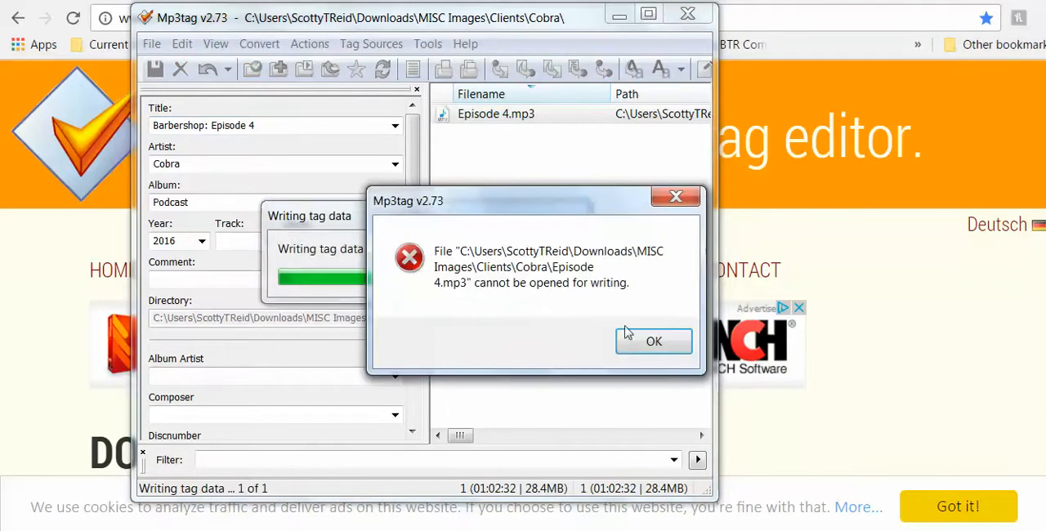
left_click(653, 340)
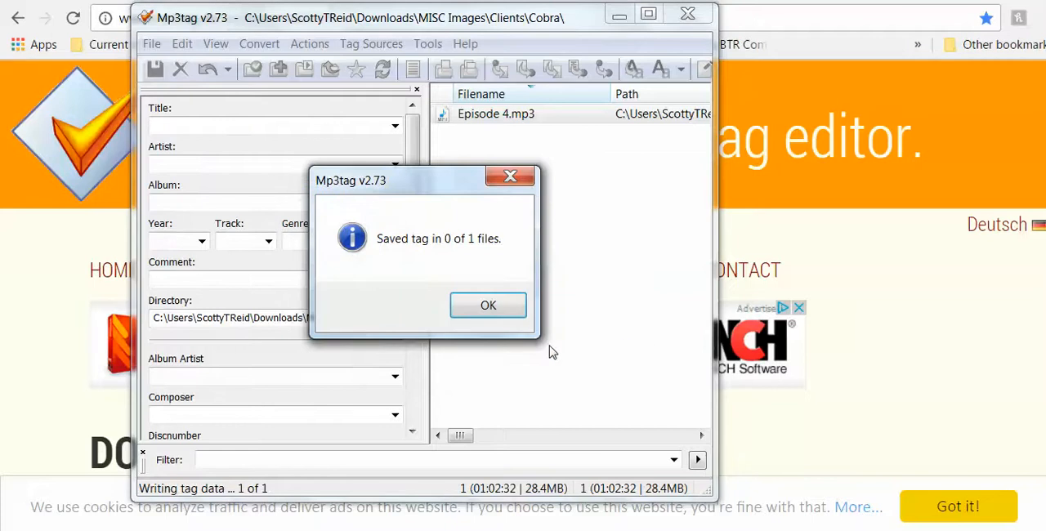
left_click(487, 306)
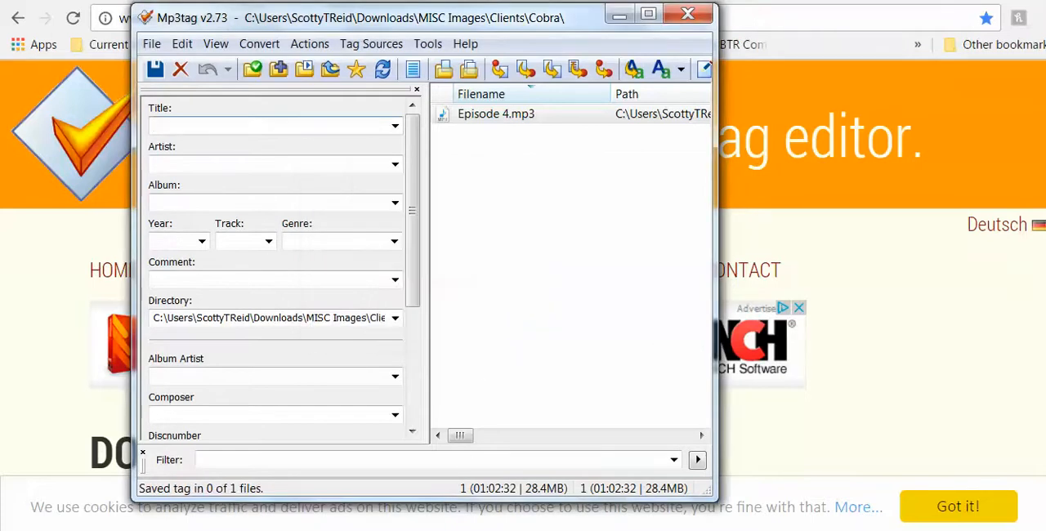
double_click(497, 114)
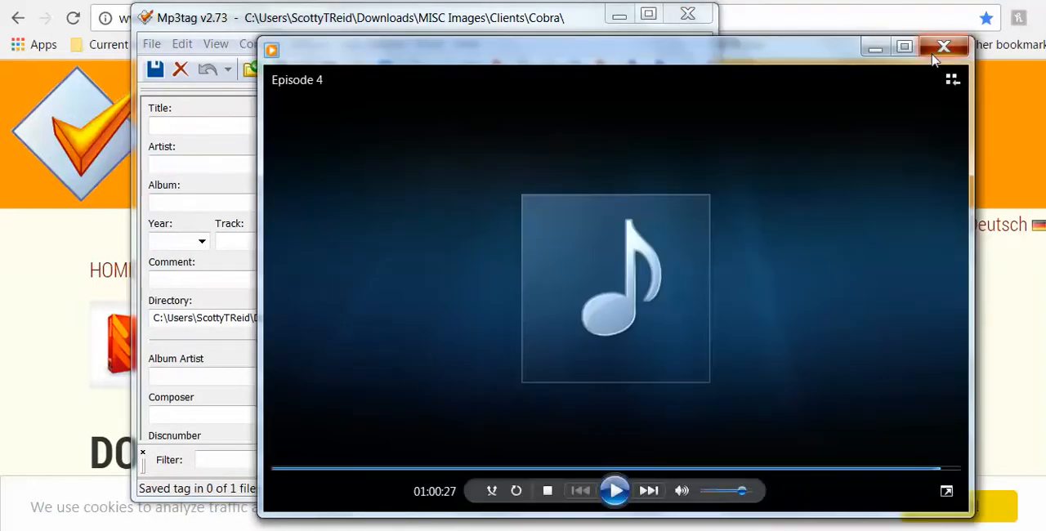
left_click(944, 45)
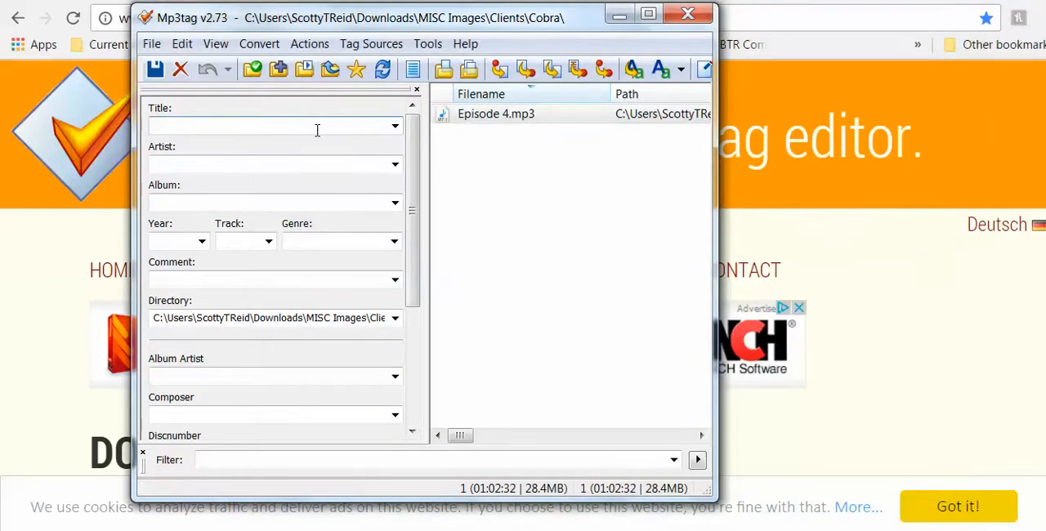
Re-enter title Baraber Shop, artist Cobra, album Podcast, year 2016 and genre Talk
type("Bara")
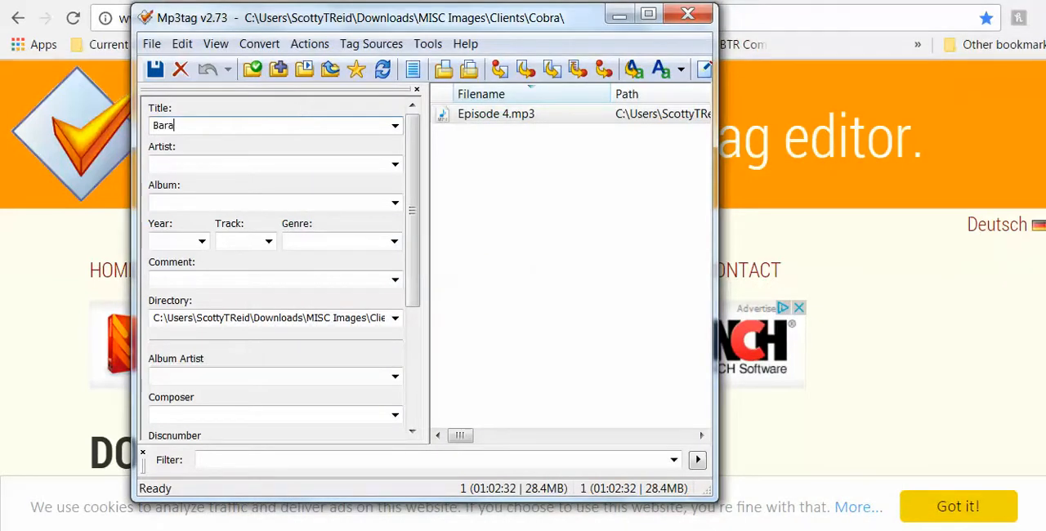
type("ber")
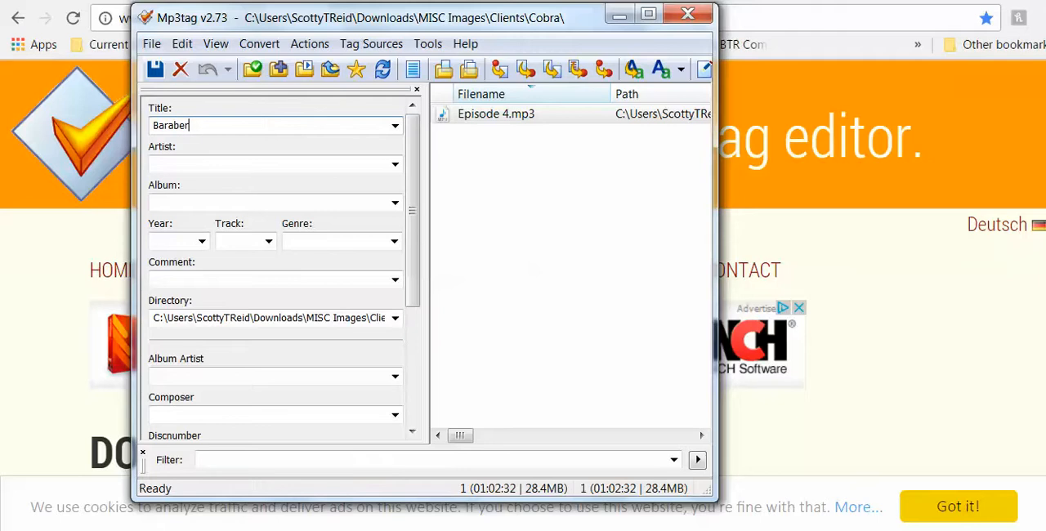
type("Shop: Episode 4")
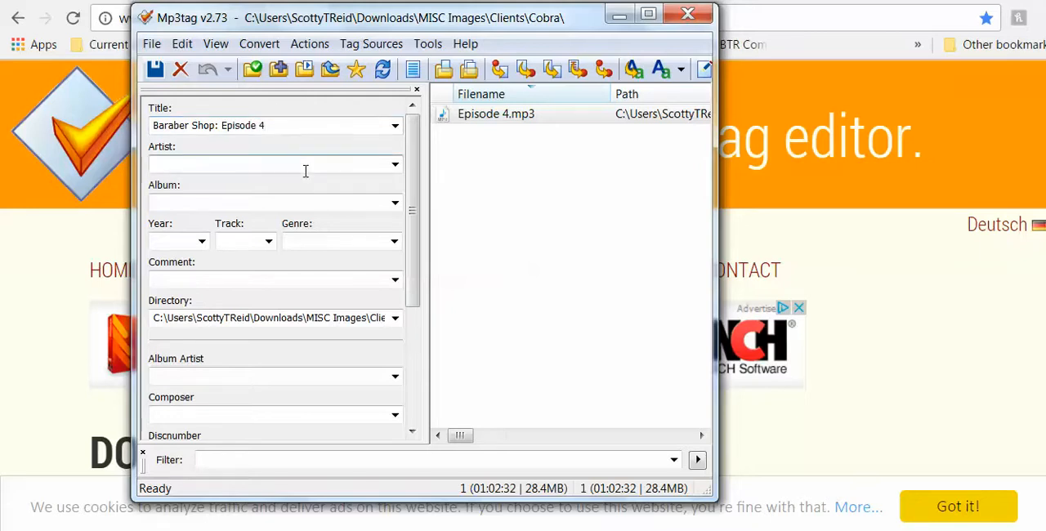
type("Cobra")
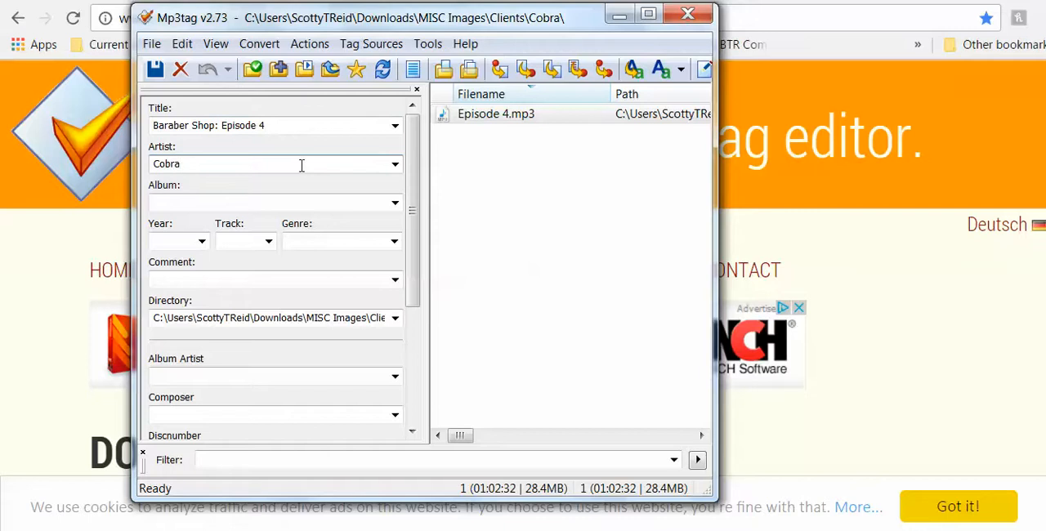
type("Podcast")
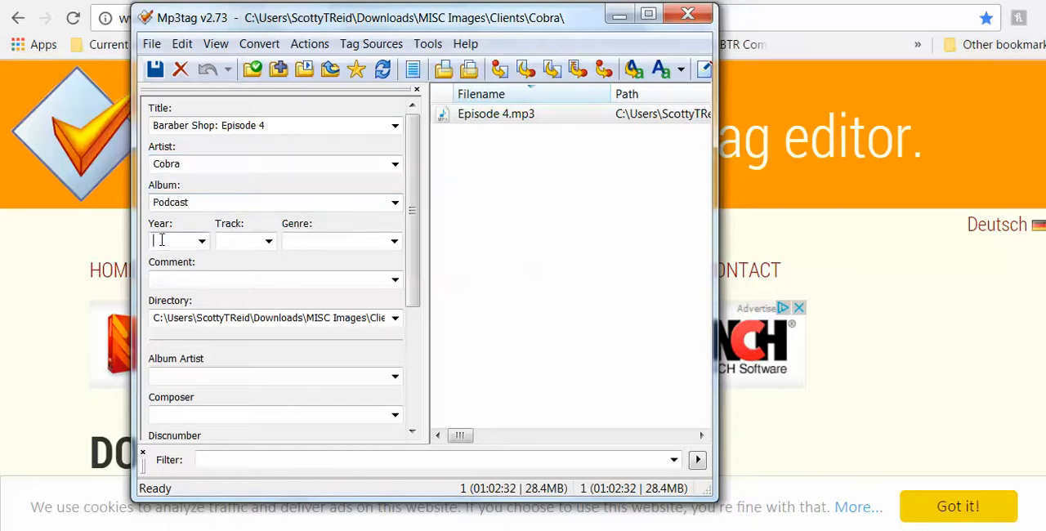
type("2016")
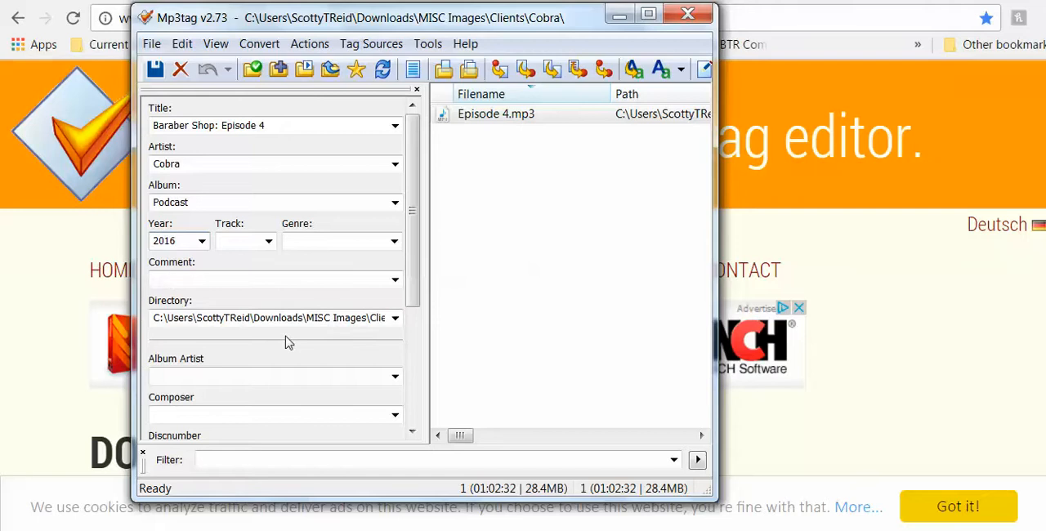
type("Talk")
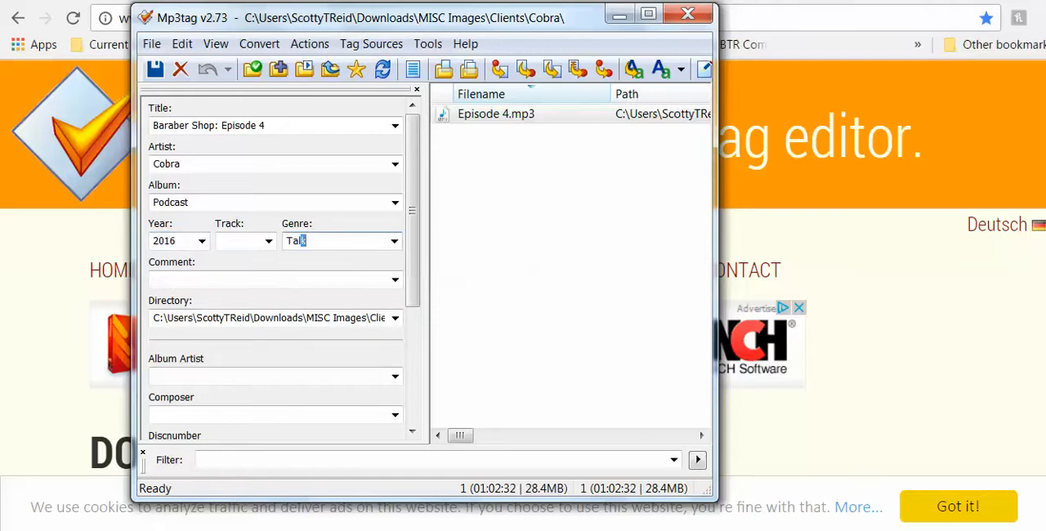
Re-add the Cobra cover image and save the tags again
scroll("down", 3)
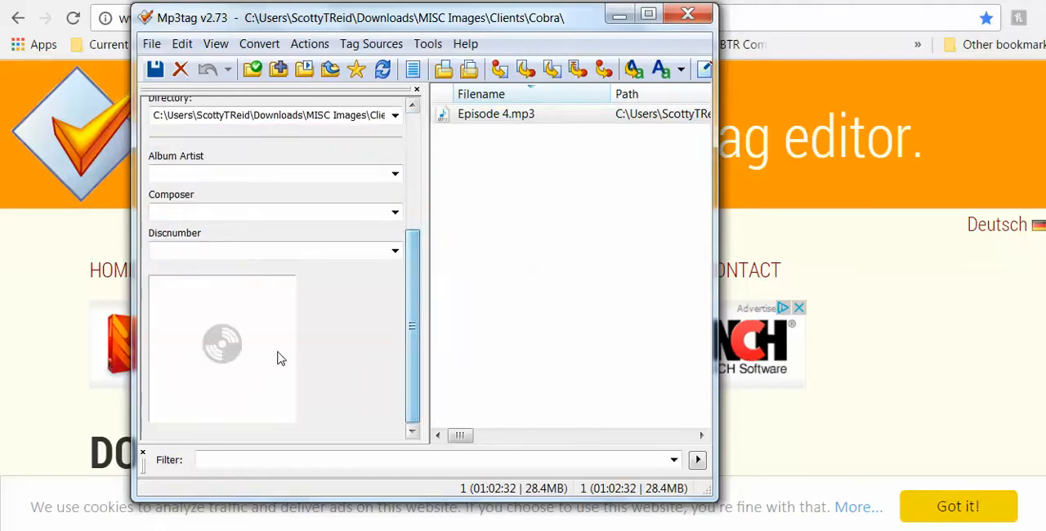
right_click(222, 343)
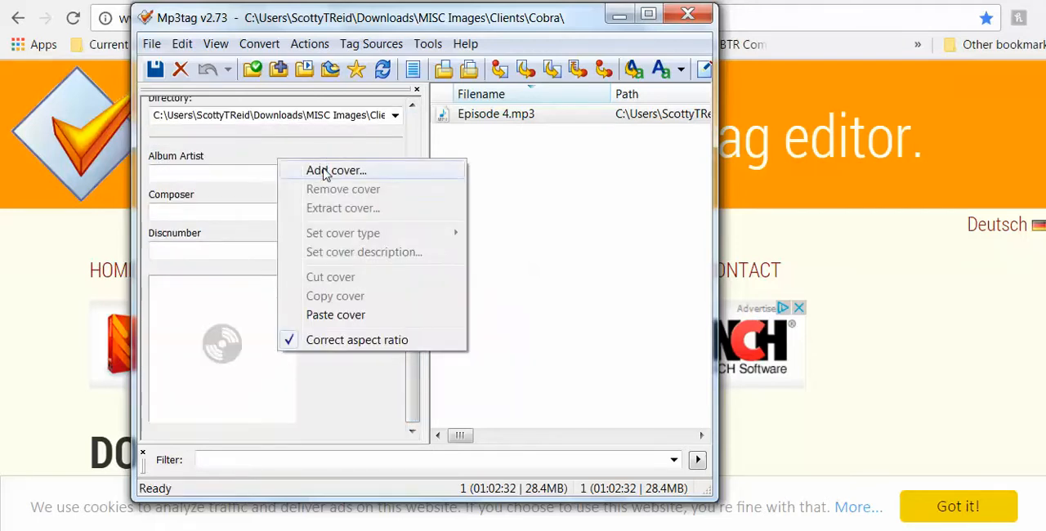
left_click(337, 170)
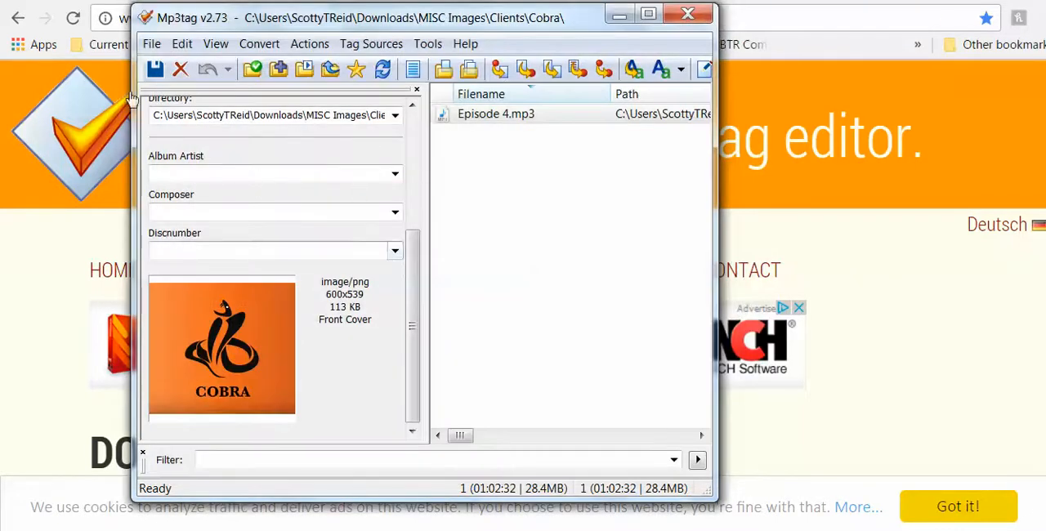
left_click(155, 69)
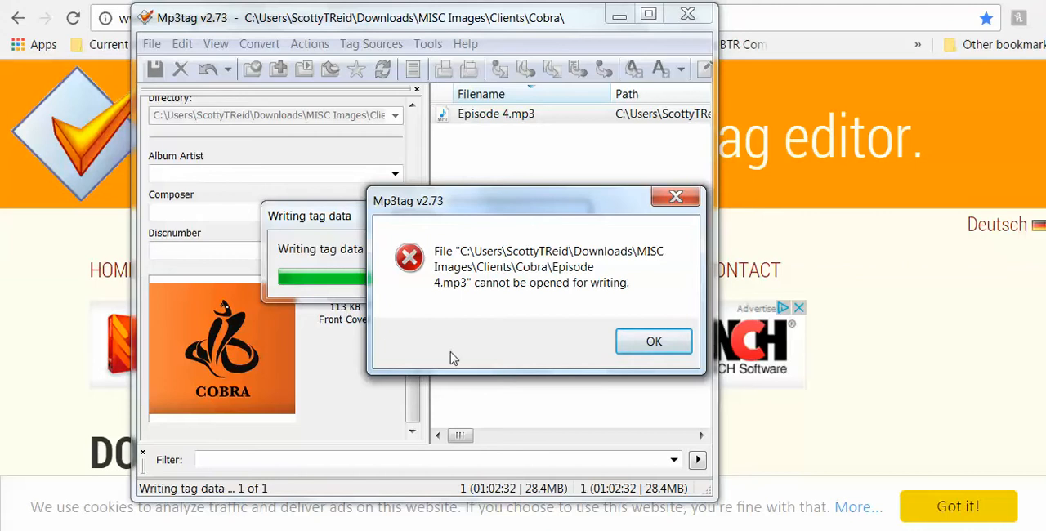
mouse_move(653, 341)
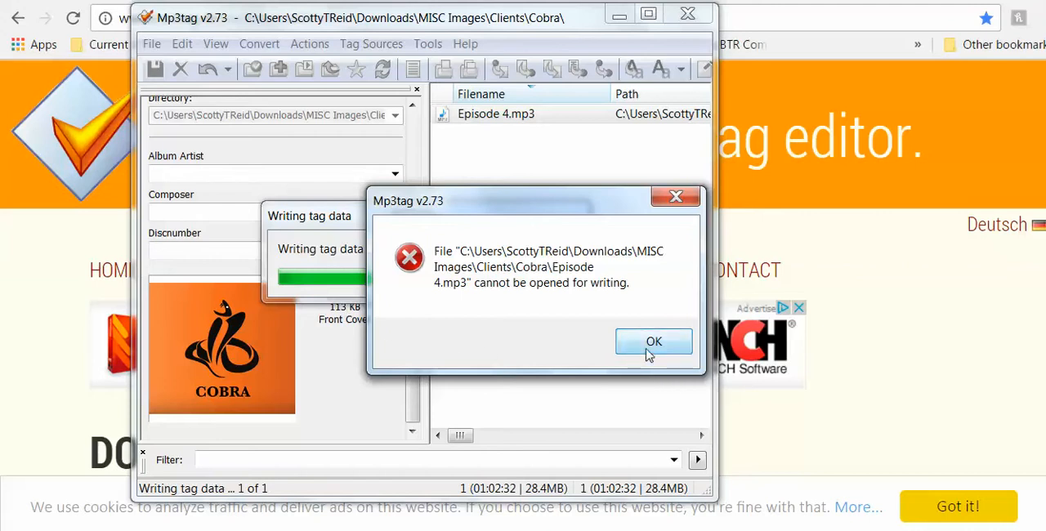
Dismiss the second cannot-write error and check Episode 4 in the Cobra folder
left_click(653, 341)
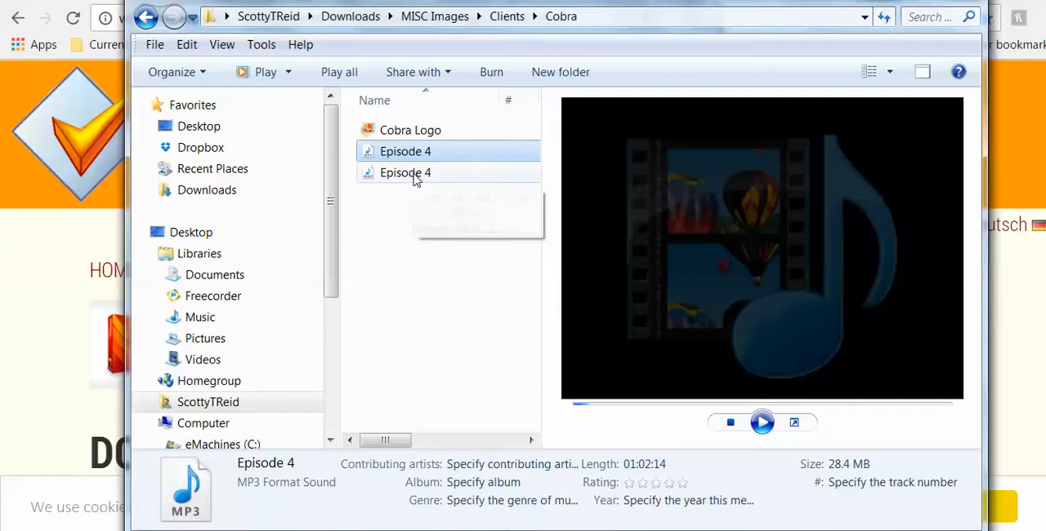
left_click(405, 174)
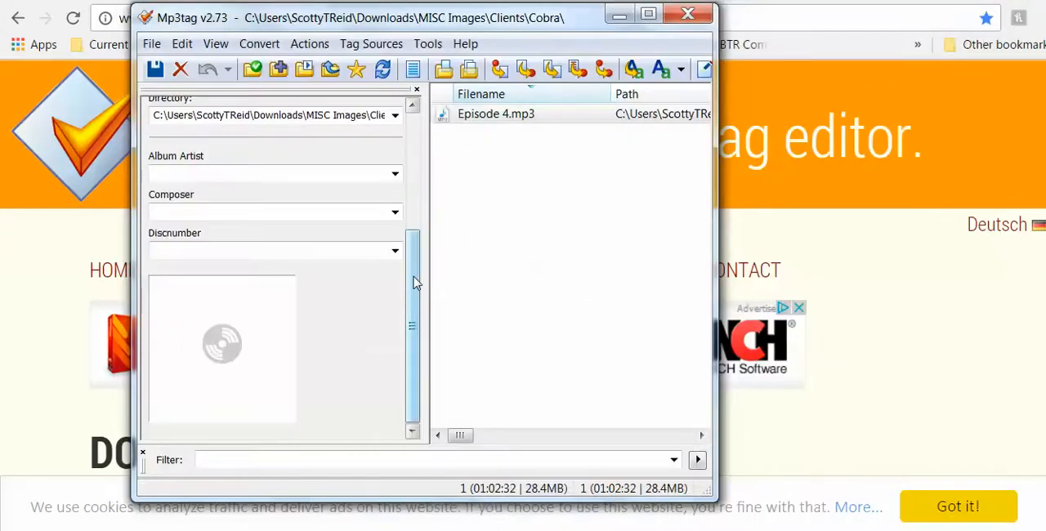
Select Episode 4.mp3 and re-enter year 2016, genre Talk, album Podcast and artist COBRA
left_click(497, 114)
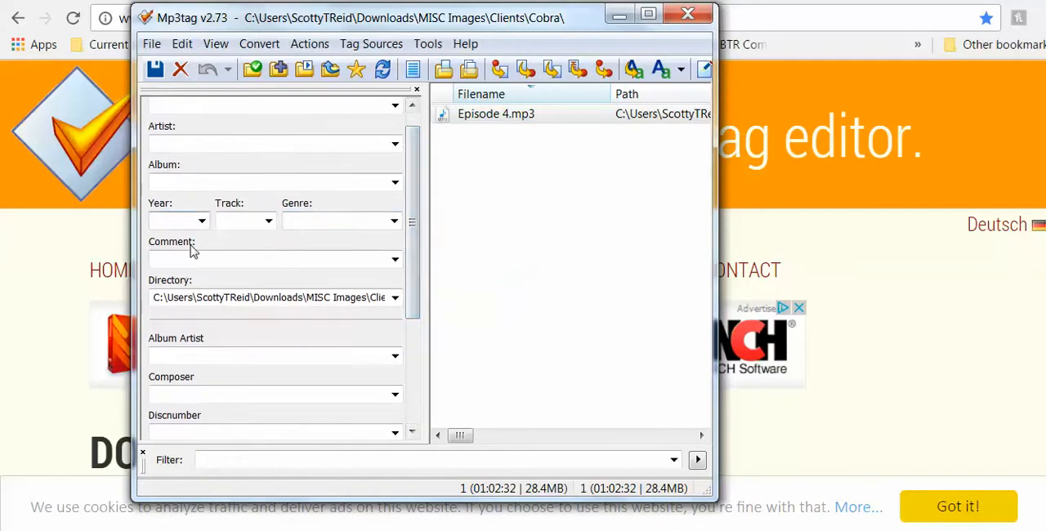
type("2016")
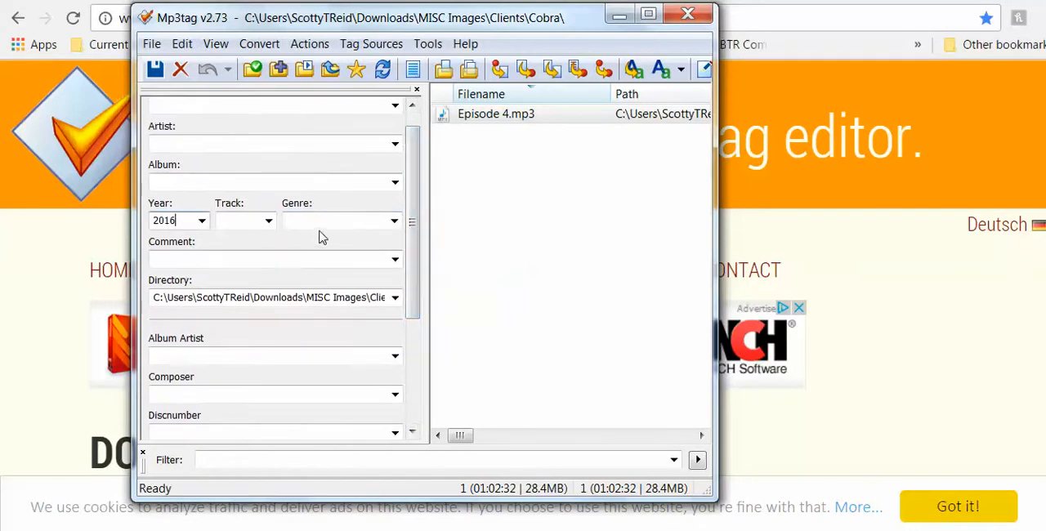
type("Talk")
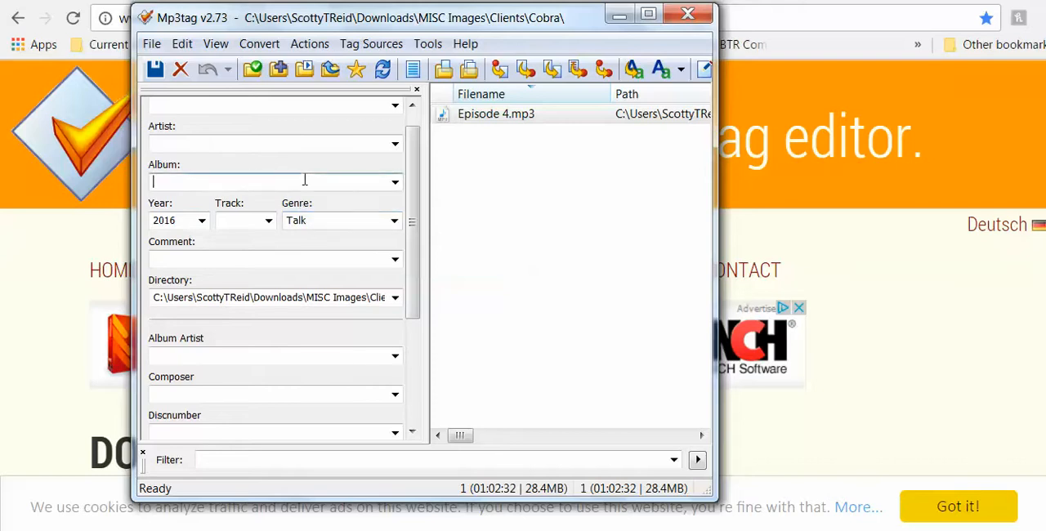
type("Podcast")
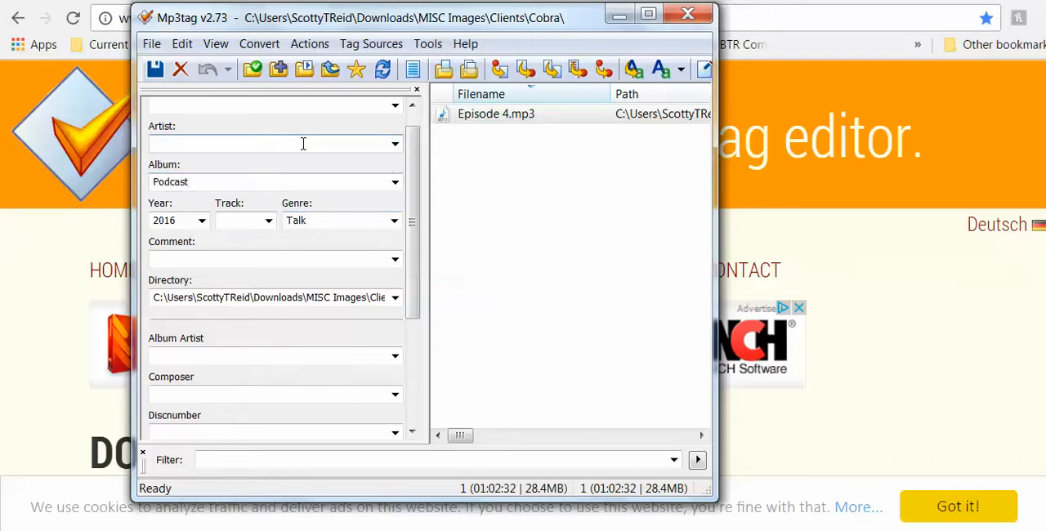
type("Cobr")
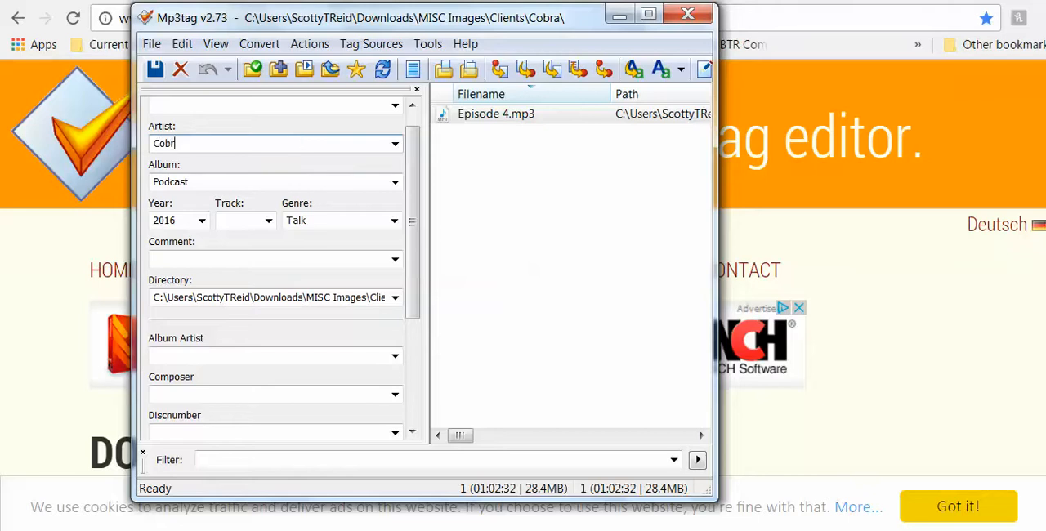
type("COBRA")
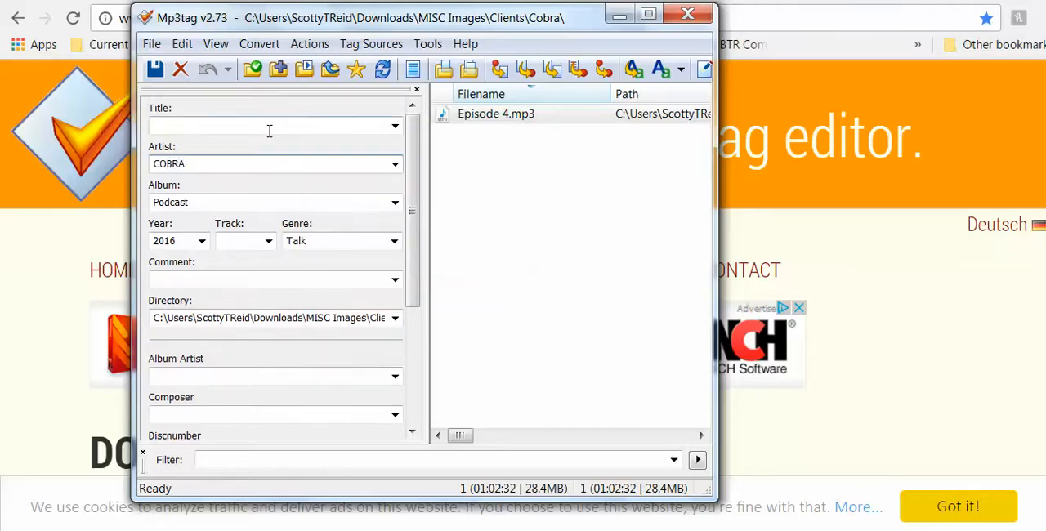
Set the title to Barbershop: Episode 4
left_click(270, 124)
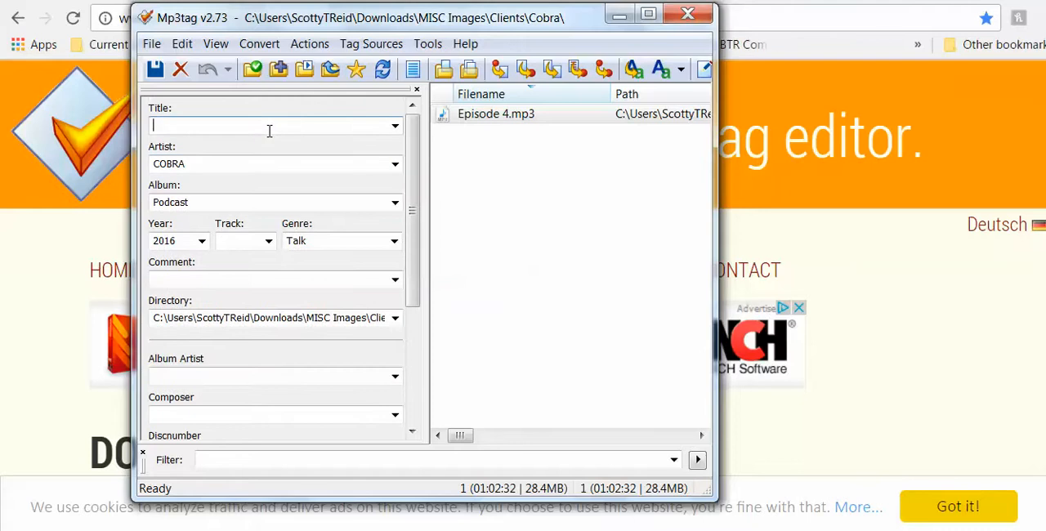
type("Barber")
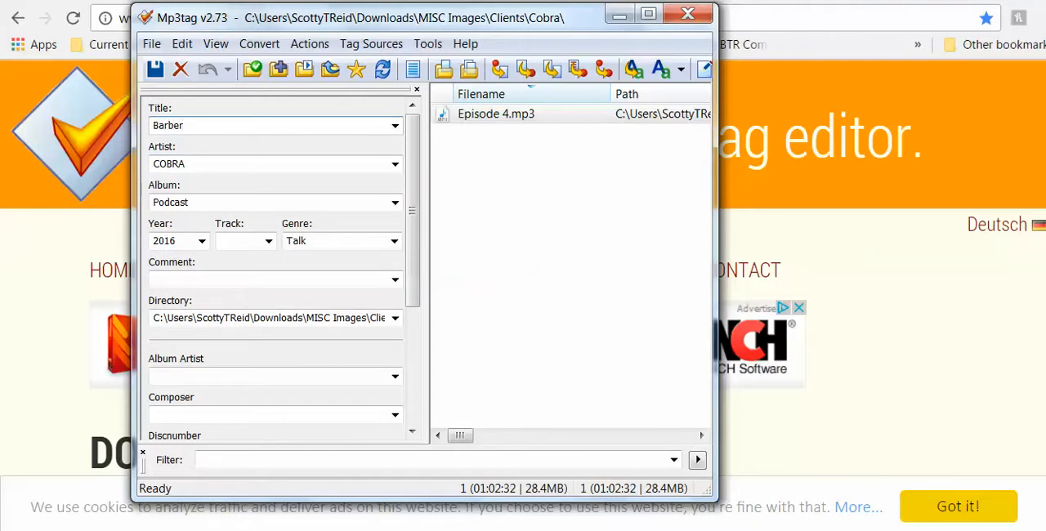
type("shop")
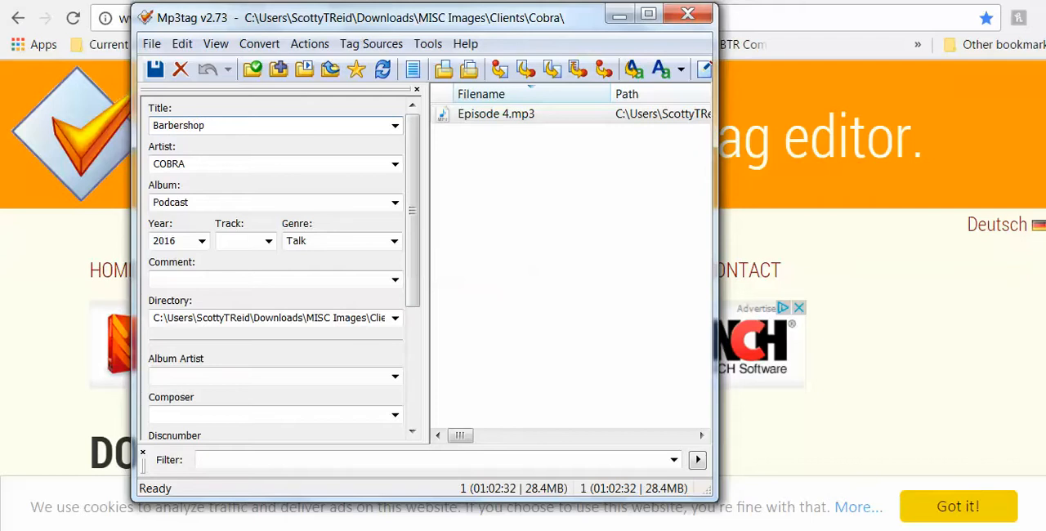
type(": Ep")
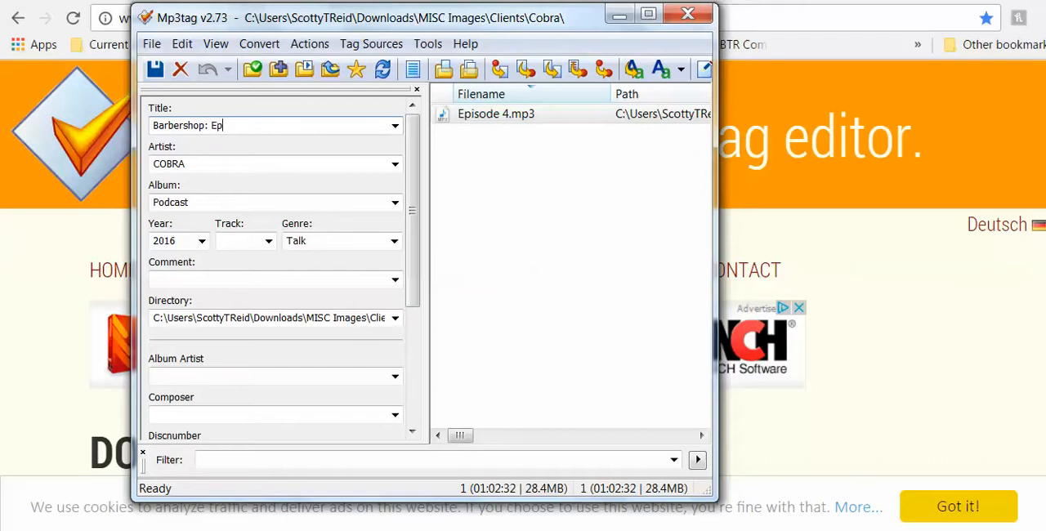
type("isode")
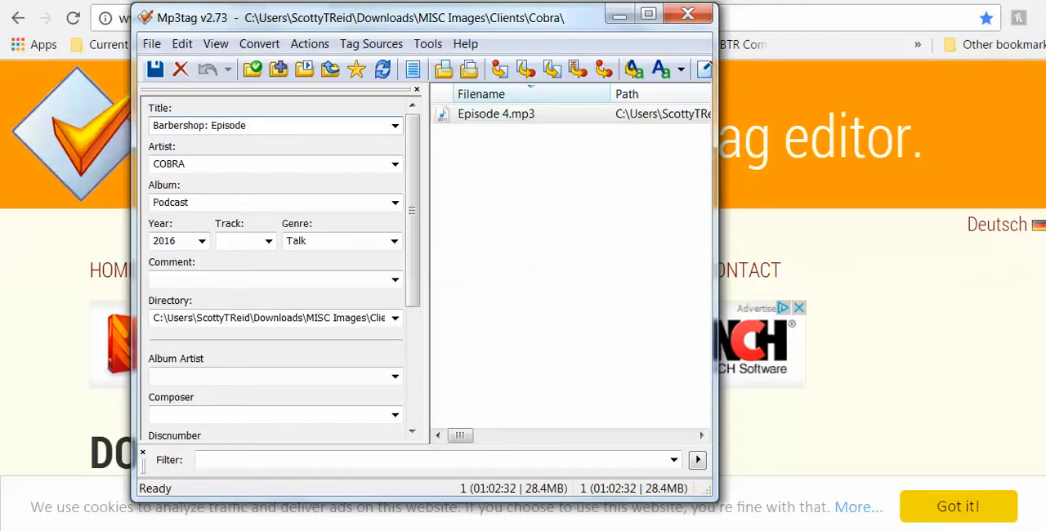
type("4")
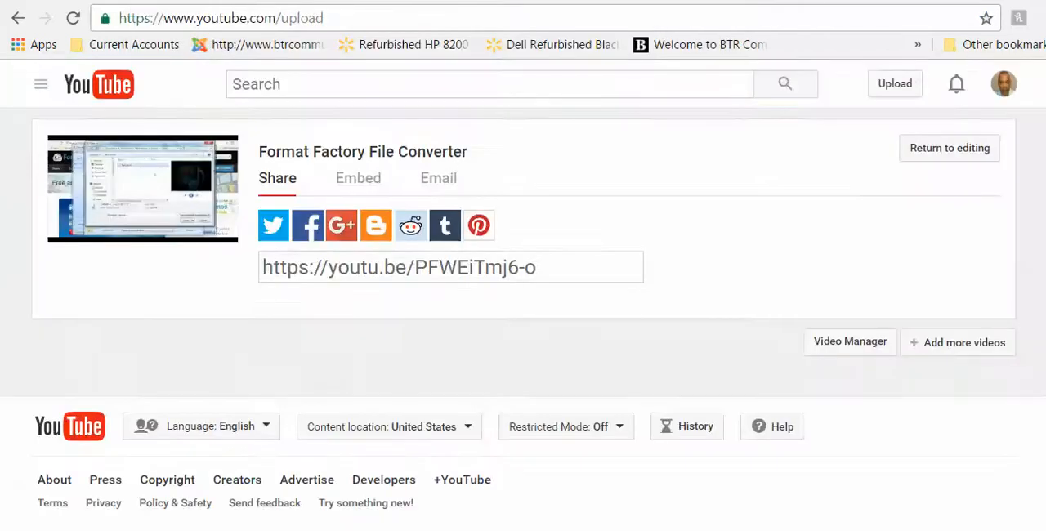
mouse_move(709, 7)
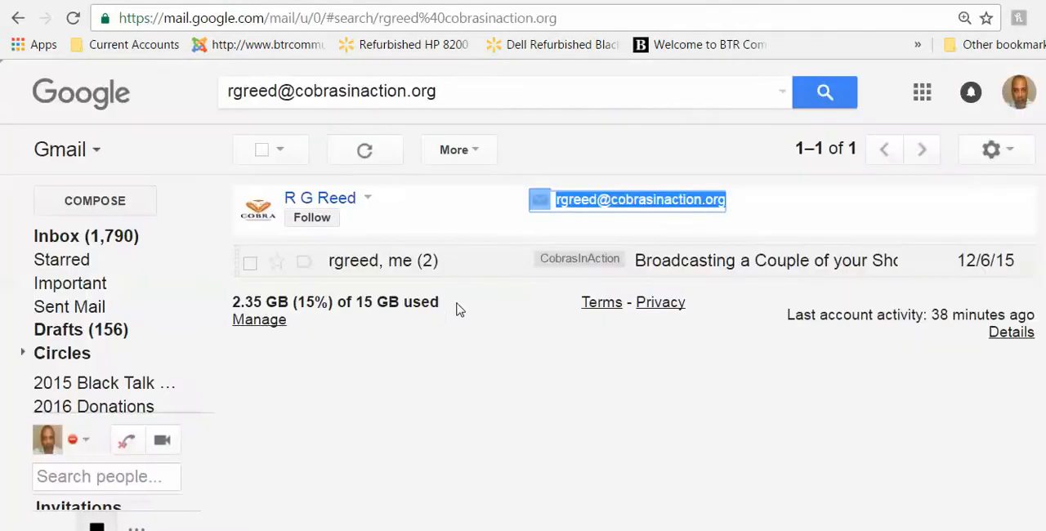
Open The Barbershop thread in Gmail and expand the earlier message with the episode description
left_click(55, 235)
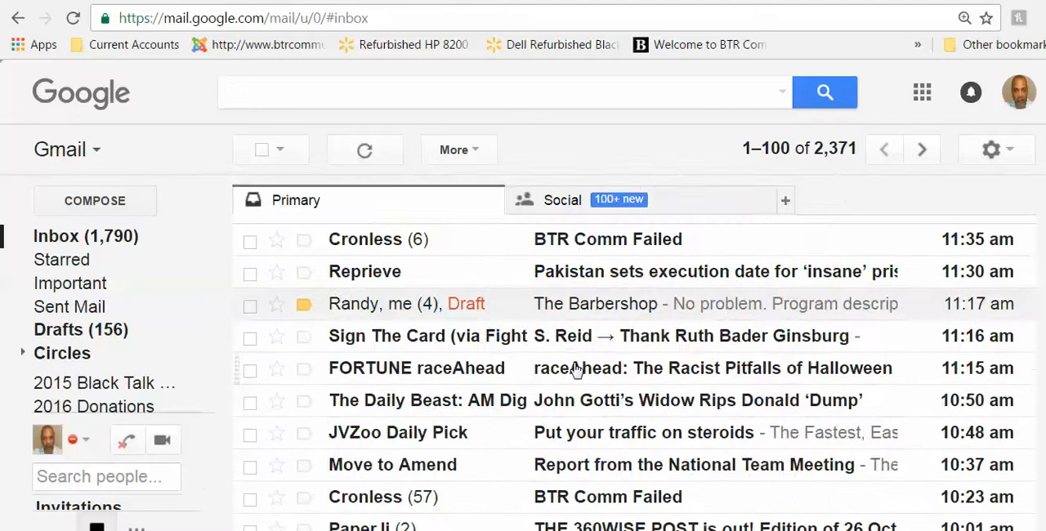
left_click(595, 304)
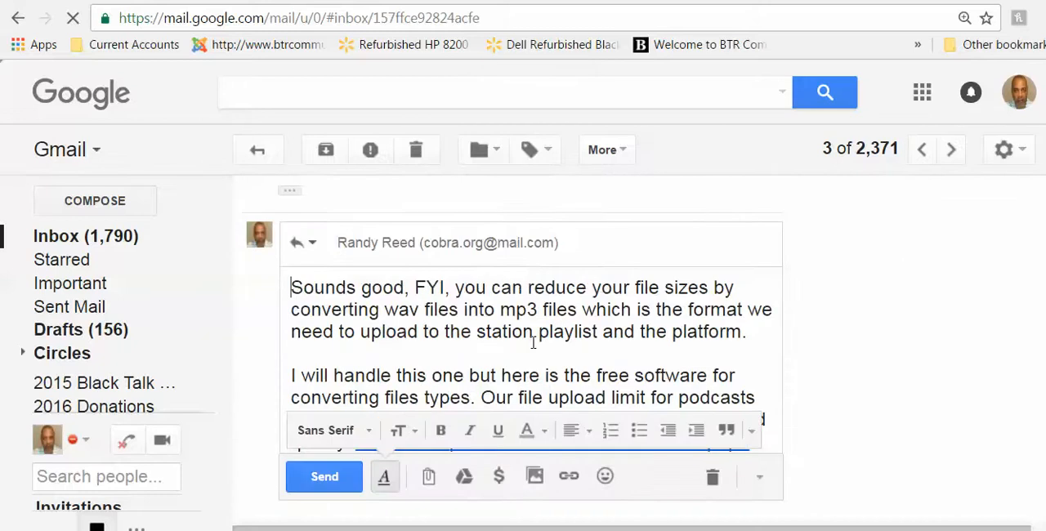
scroll("down", 3)
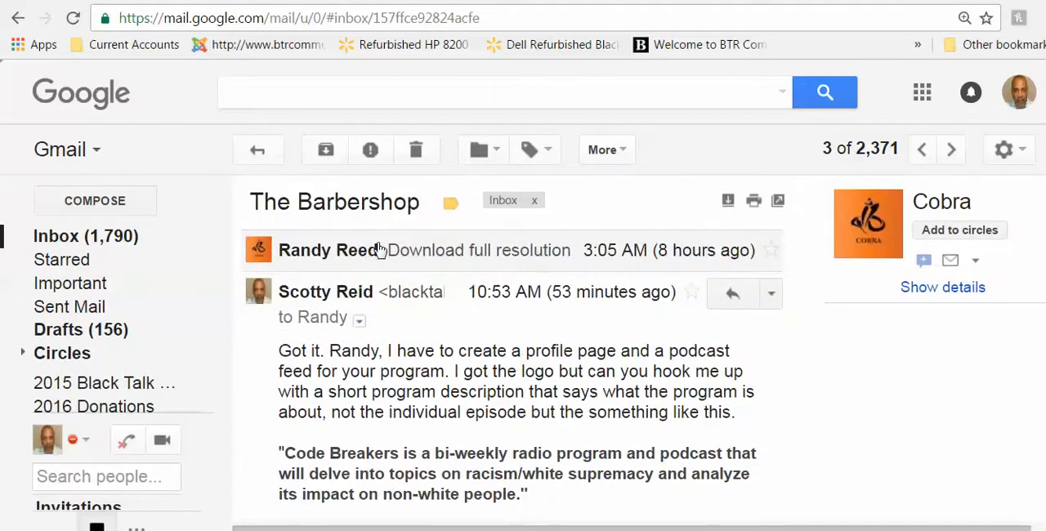
left_click(327, 250)
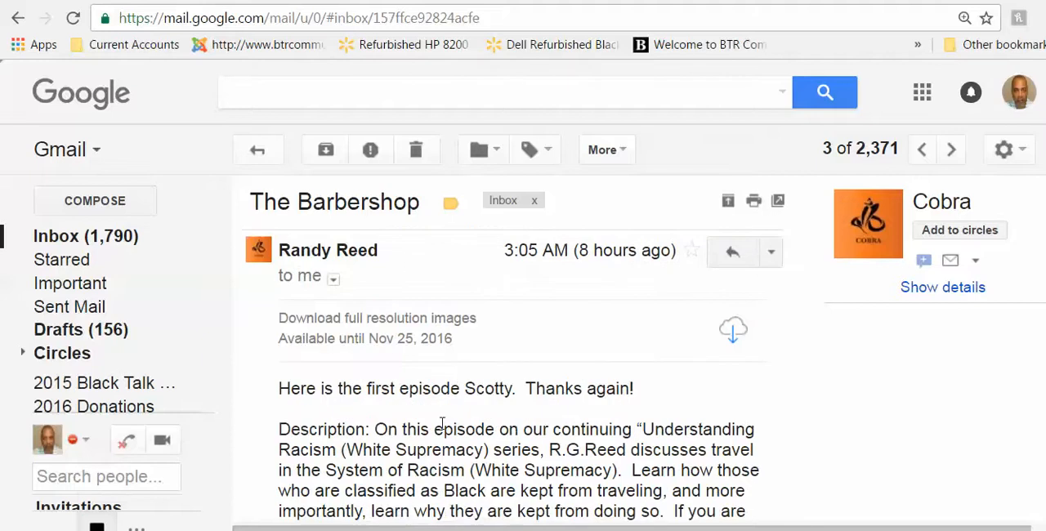
scroll("down", 3)
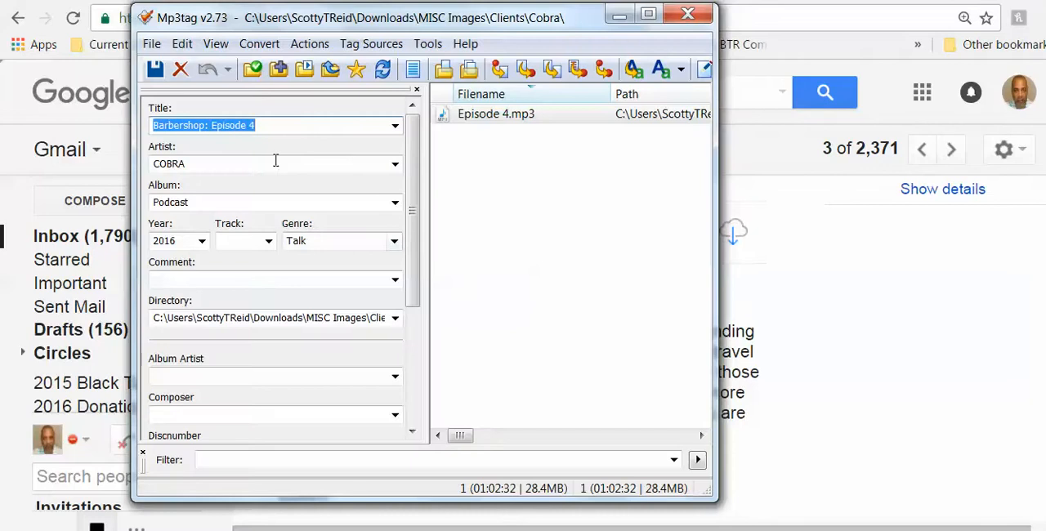
Save the tags to Episode 4.mp3 and dismiss the 'Saved tag in 1 of 1 files' confirmation
left_click(153, 69)
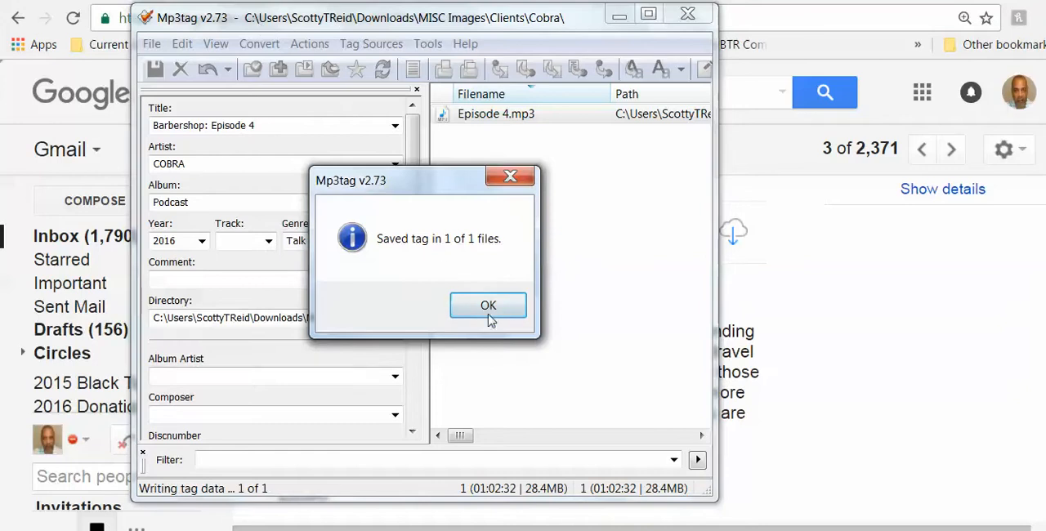
left_click(487, 305)
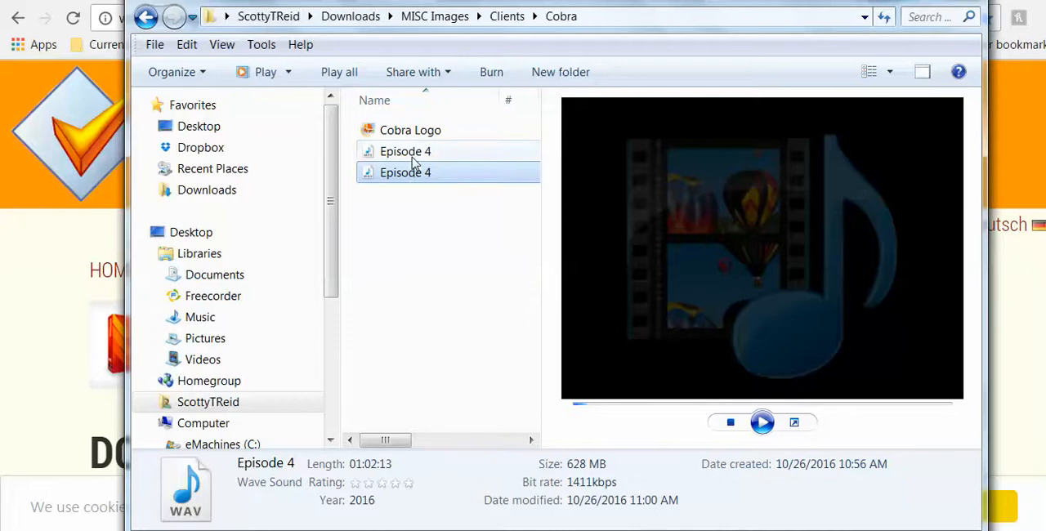
Select the Episode 4 MP3 in Explorer to preview its COBRA cover art and tag details
left_click(406, 151)
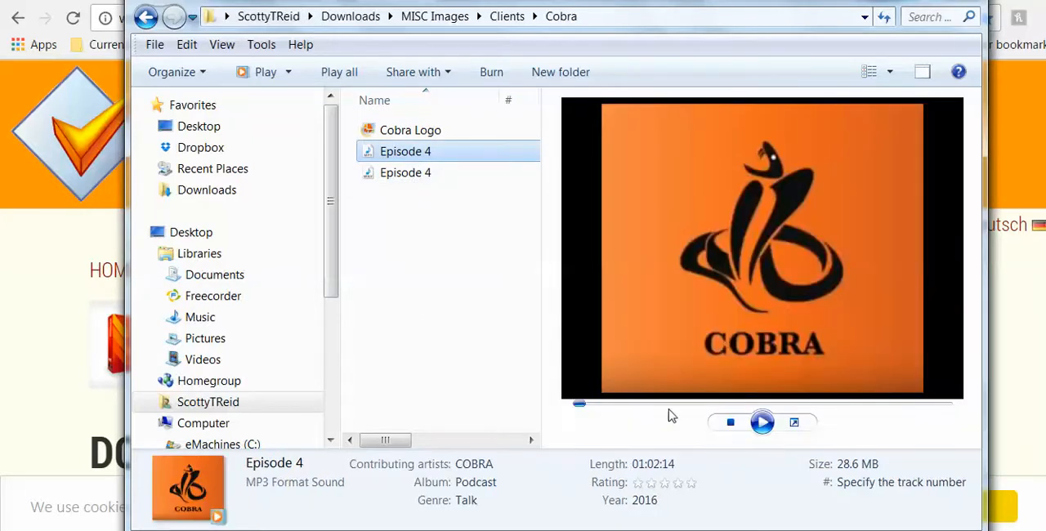
left_click(762, 422)
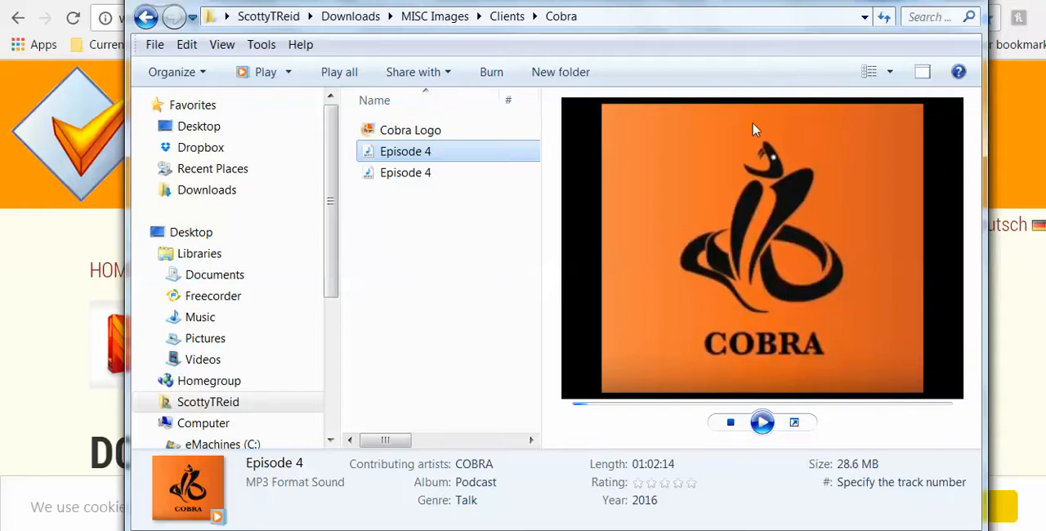
mouse_move(713, 131)
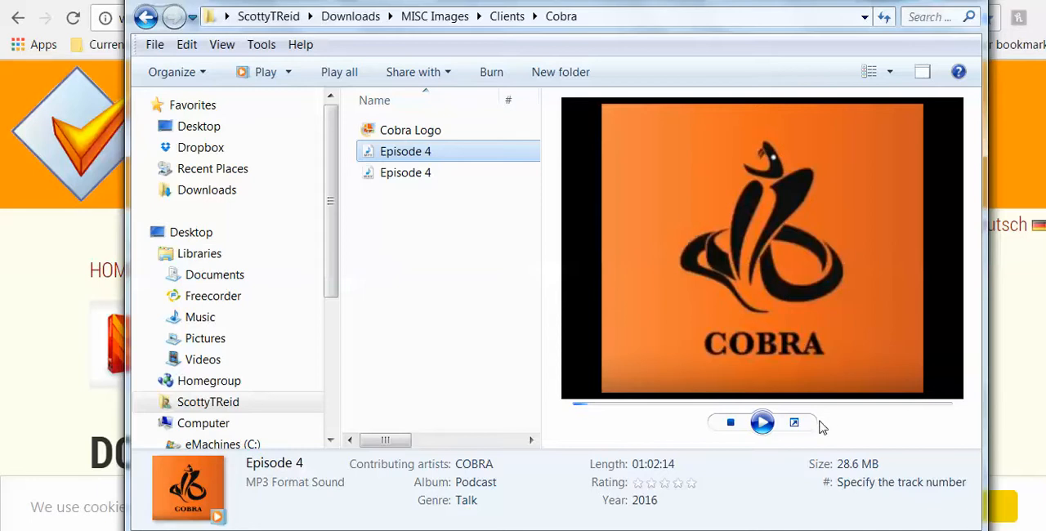
mouse_move(678, 325)
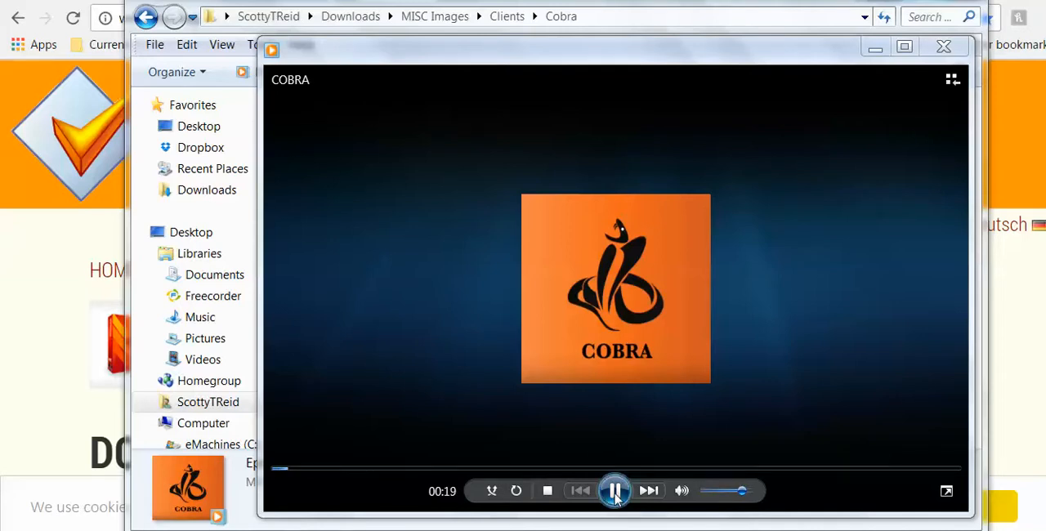
Pause Episode 4 in Windows Media Player with the COBRA cover art showing
left_click(615, 490)
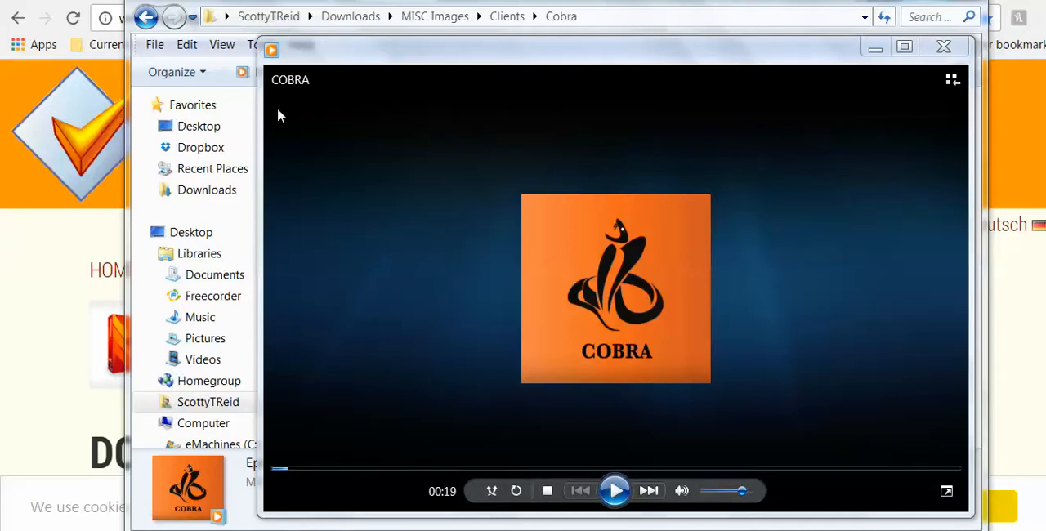
mouse_move(400, 181)
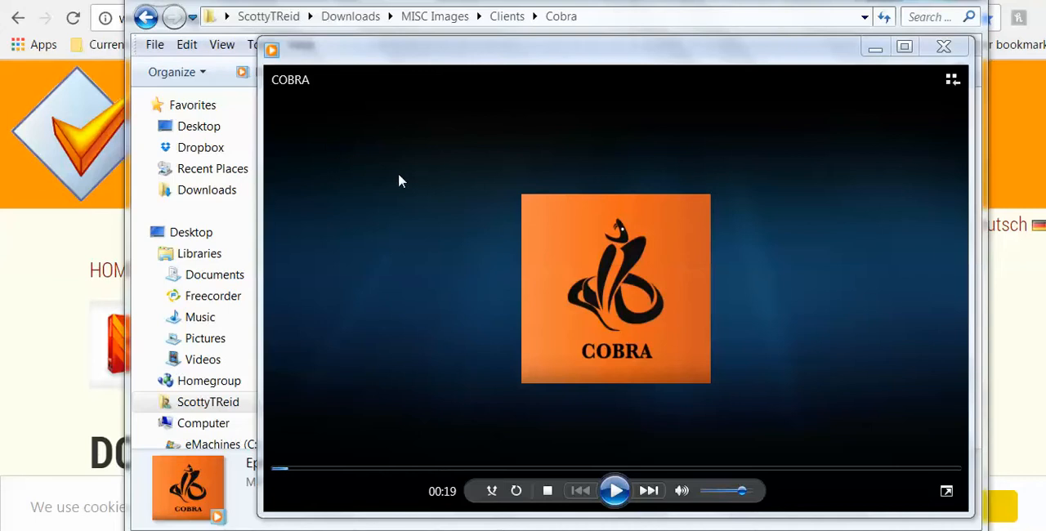
mouse_move(419, 226)
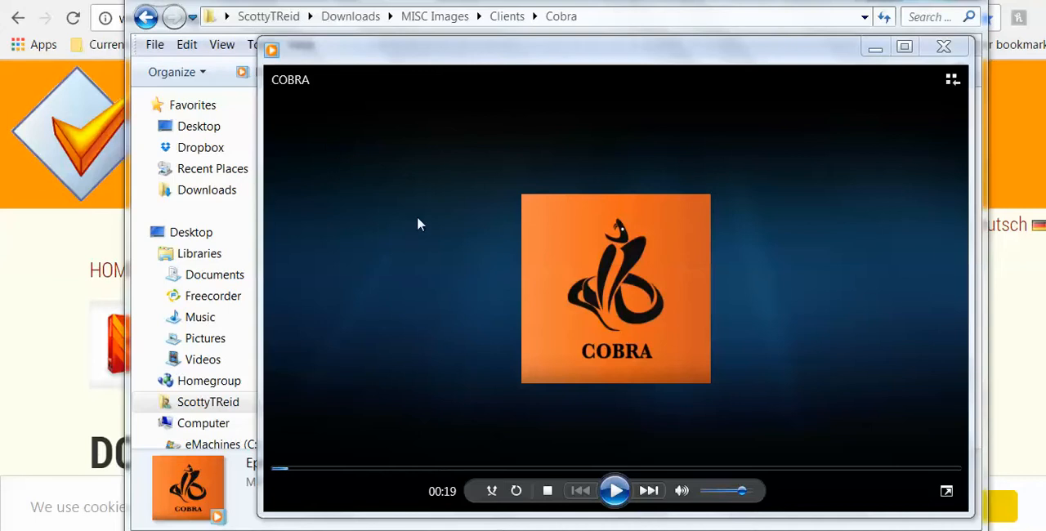
mouse_move(750, 188)
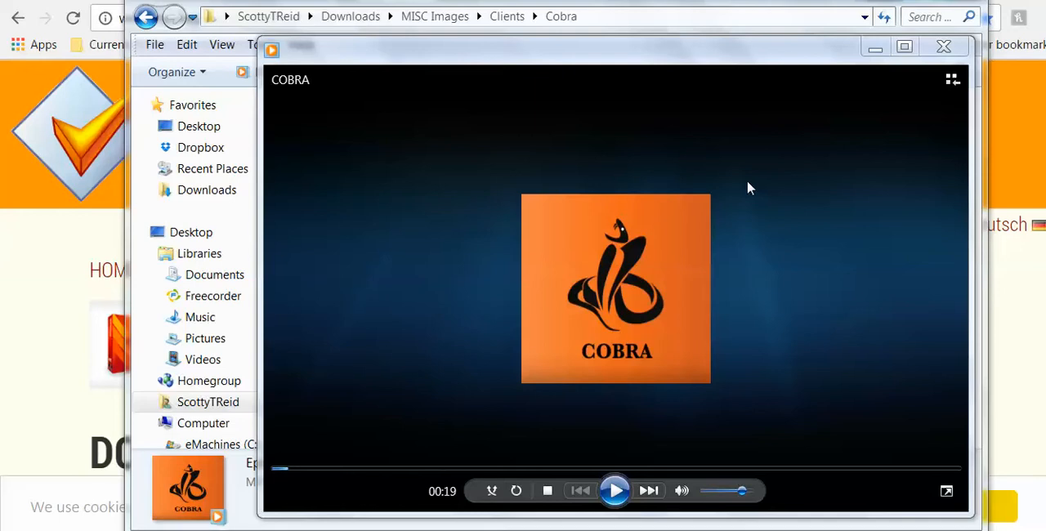
mouse_move(801, 289)
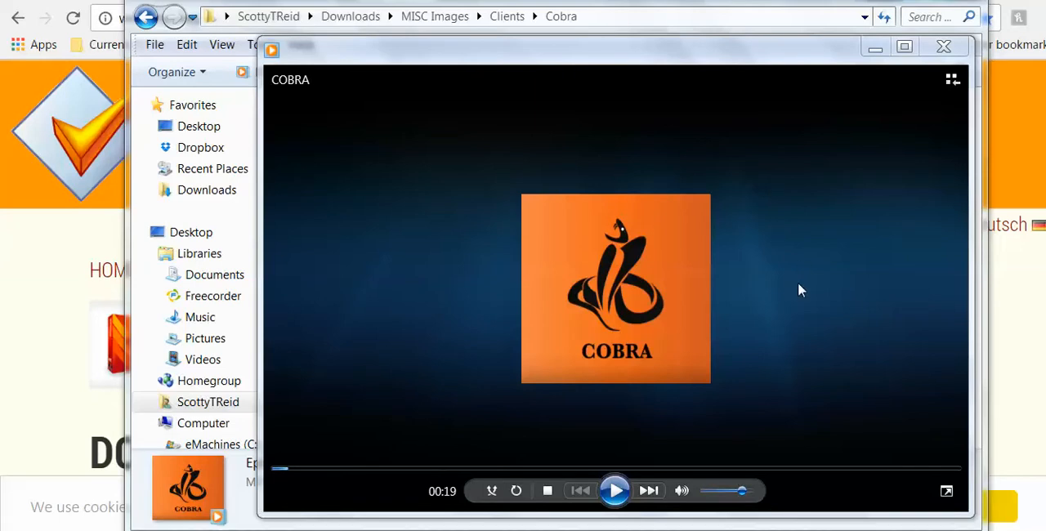